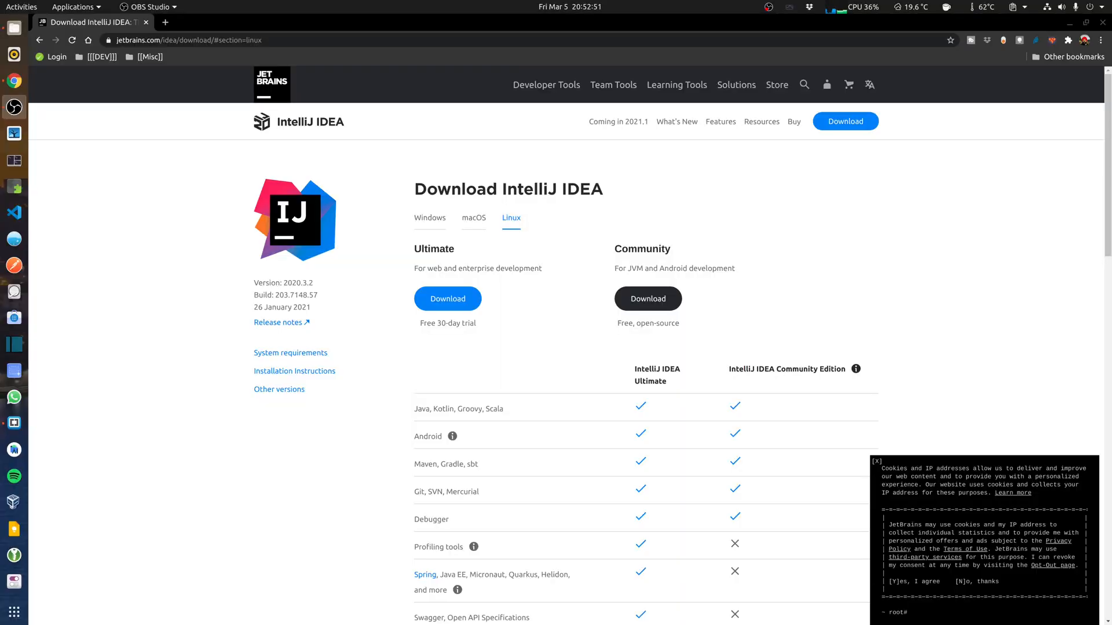
mouse_move(977, 77)
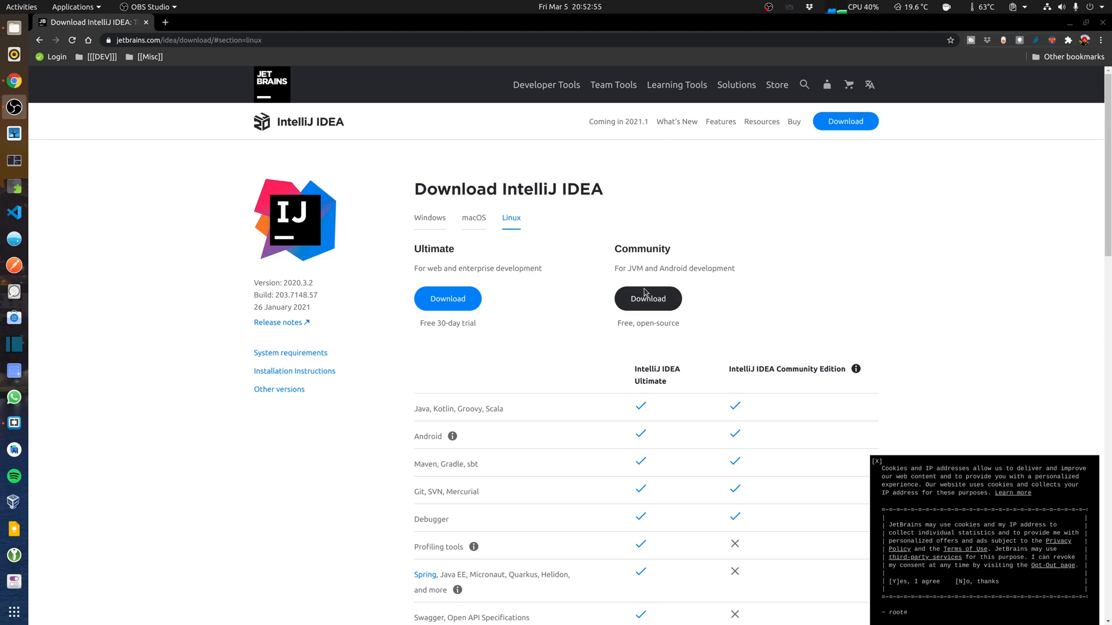
Start downloading the IntelliJ IDEA Community edition for Linux.
left_click(647, 298)
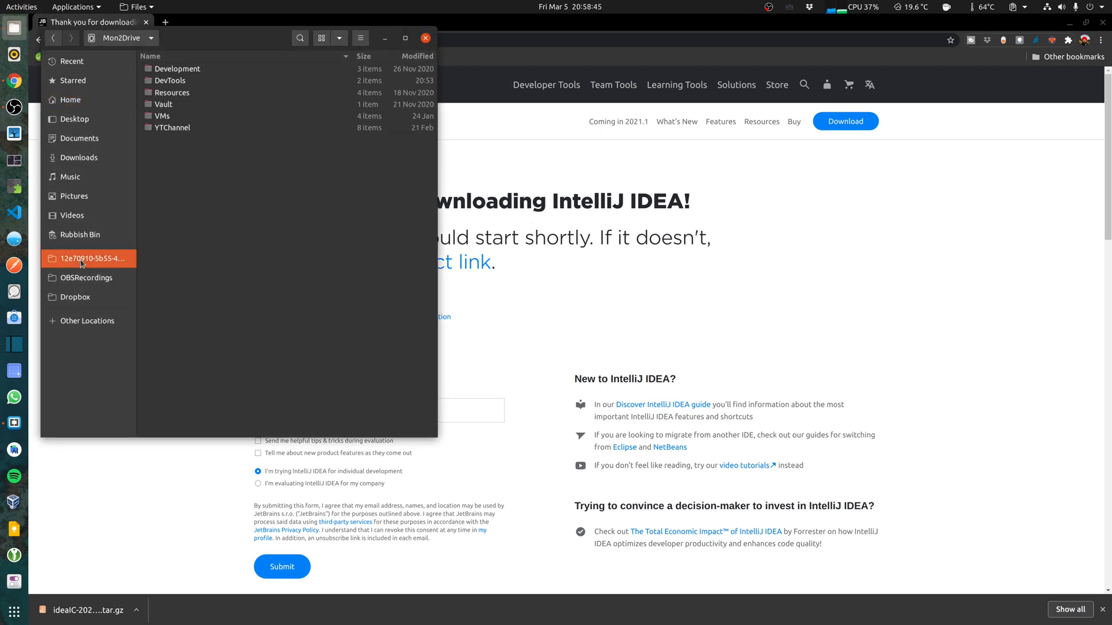
Extract the downloaded IntelliJ tar.gz archive in DevTools and remove the archive.
double_click(169, 80)
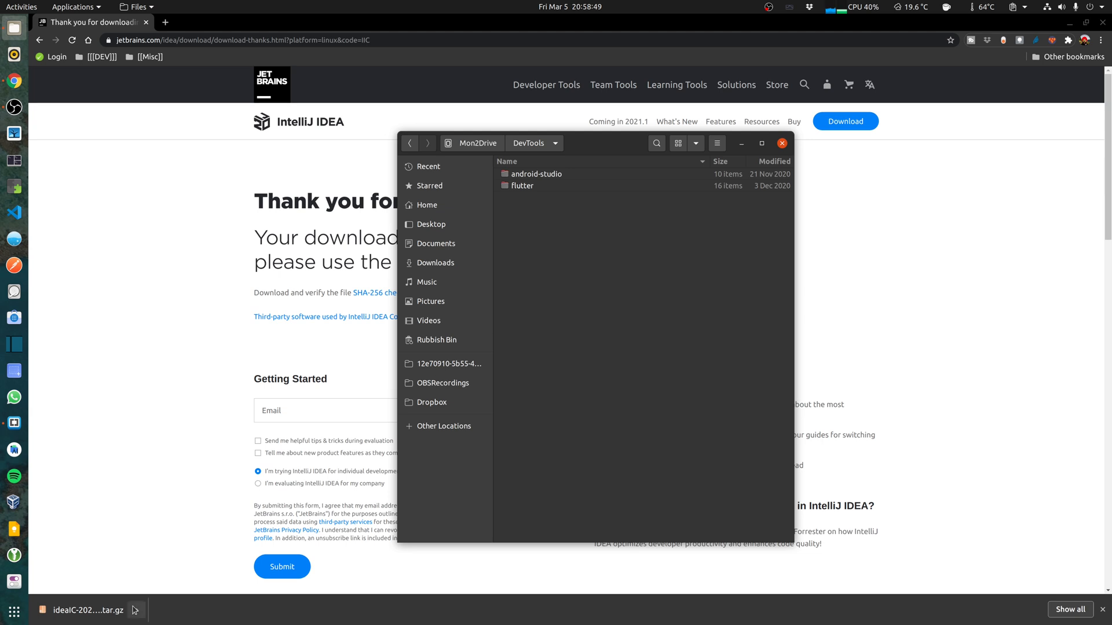
left_click(781, 143)
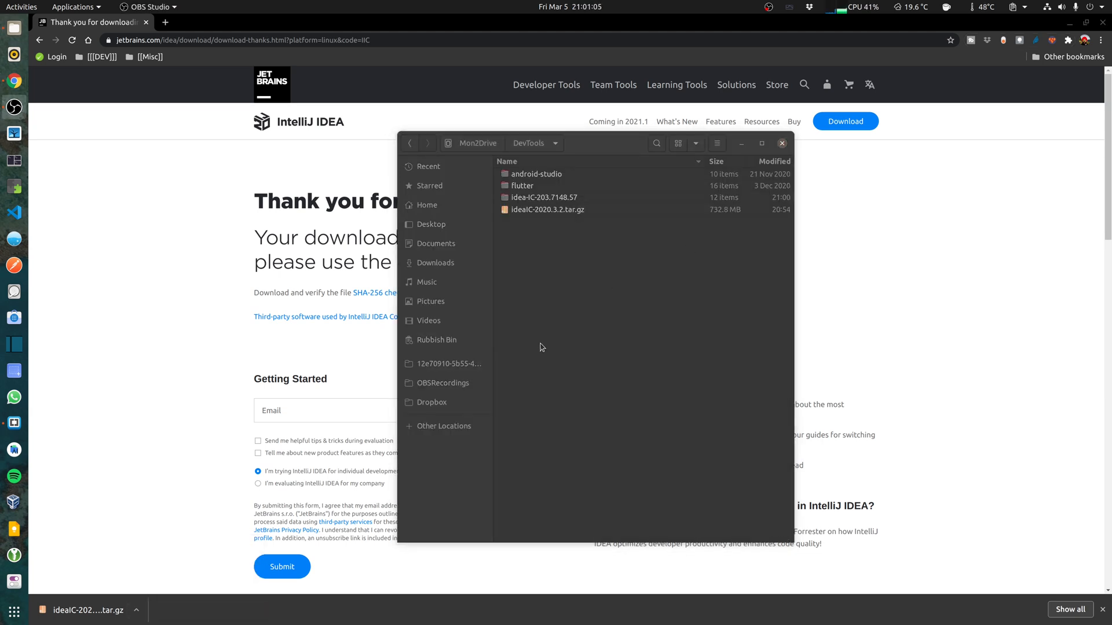
left_click(546, 209)
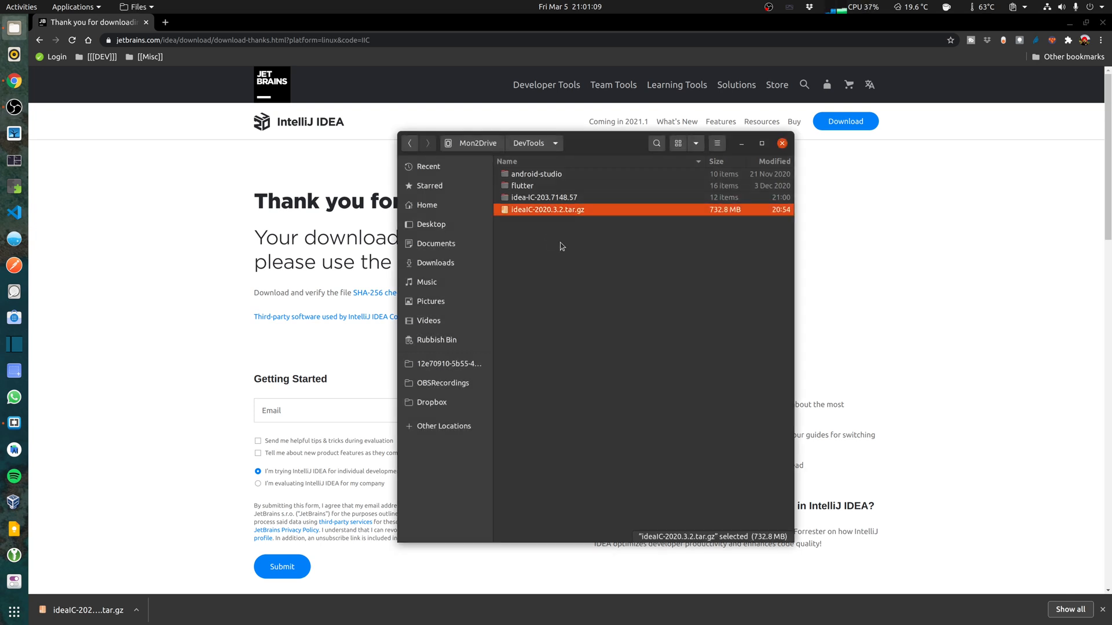
Rename the extracted IntelliJ folder to 'idea' and go into its bin folder.
left_click(543, 197)
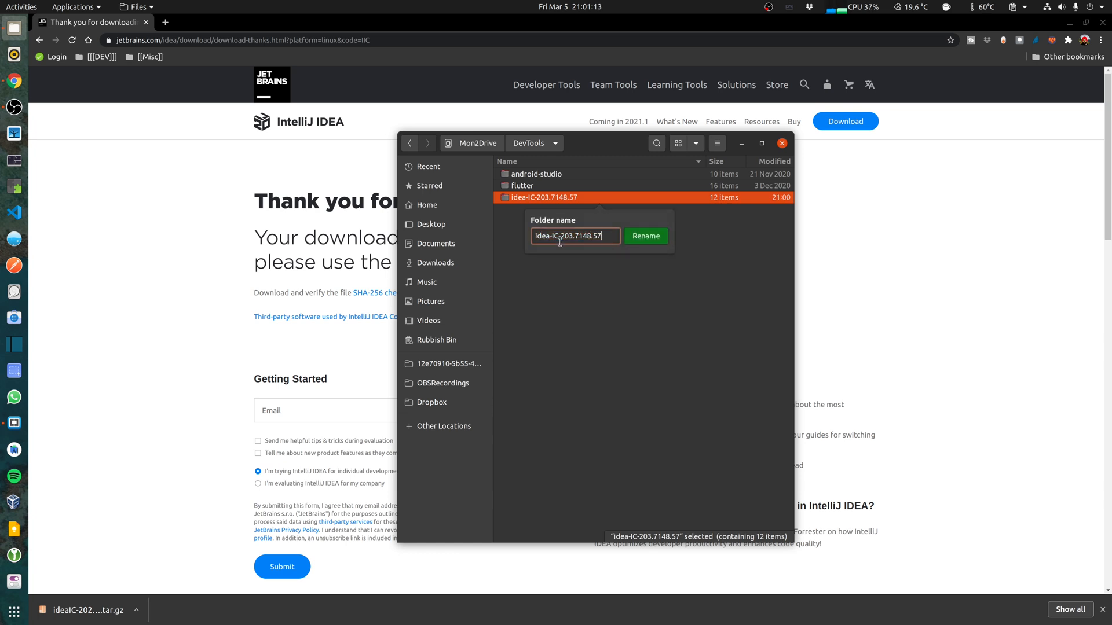
type("idea")
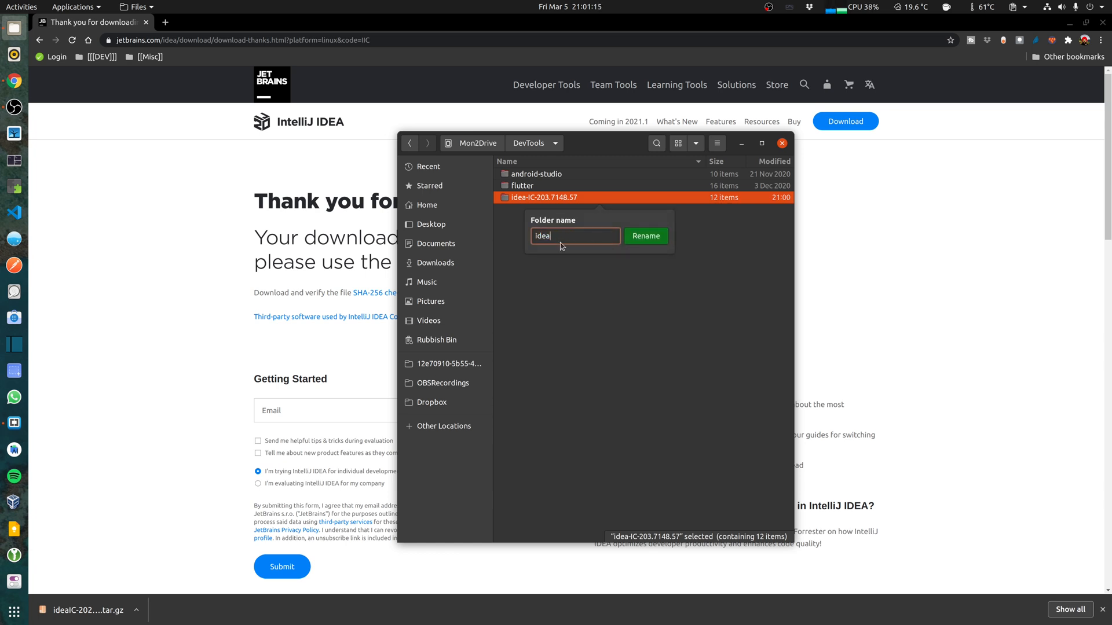
left_click(644, 236)
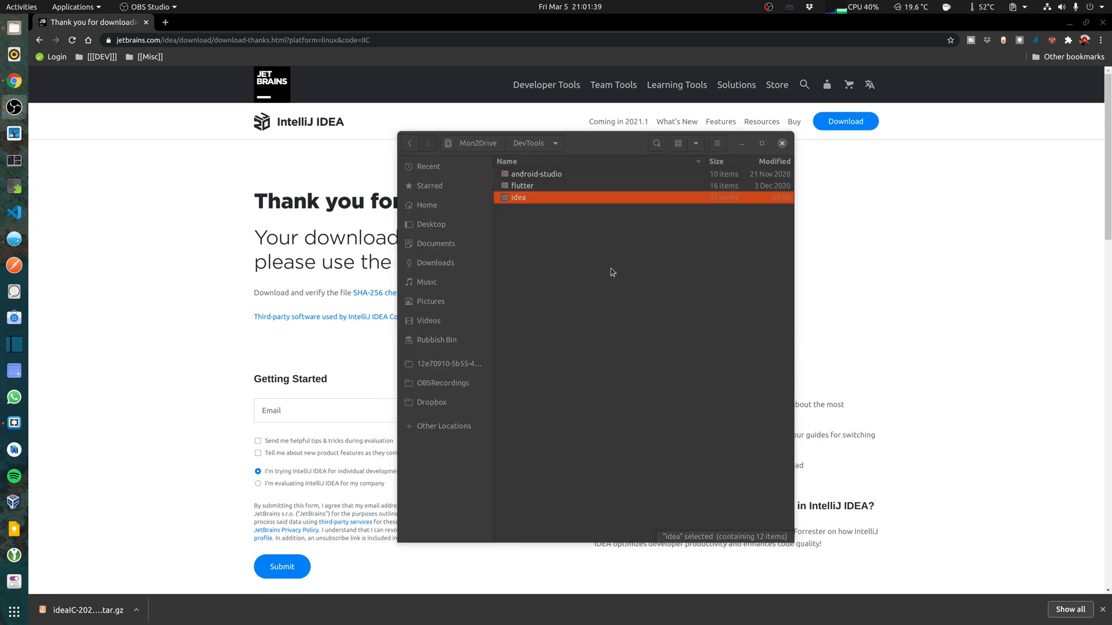
double_click(518, 197)
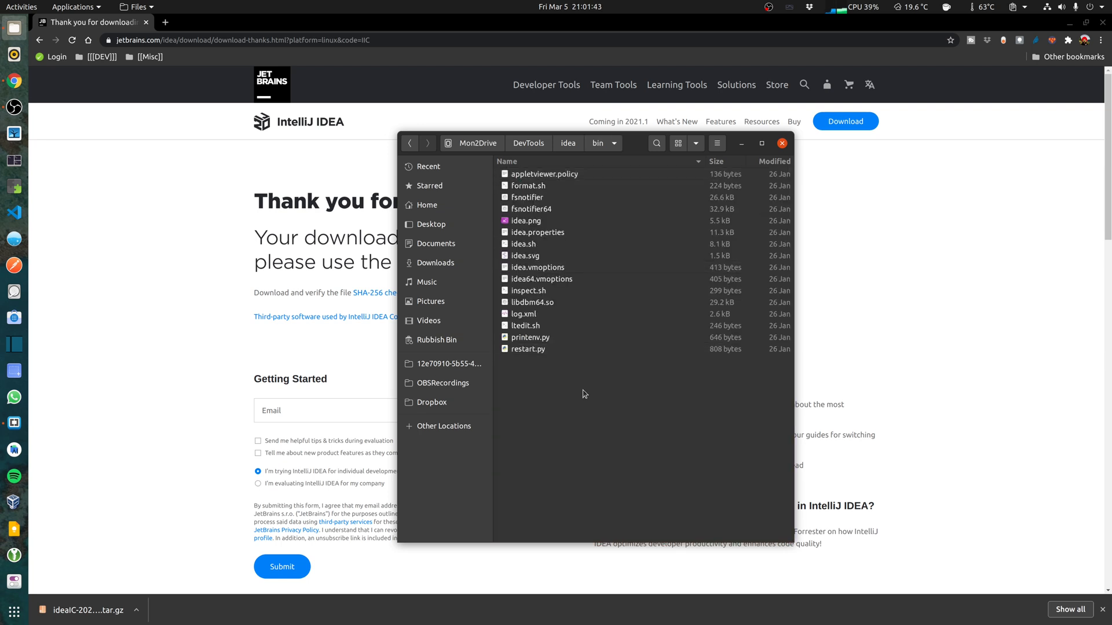
Launch IntelliJ by running ./idea.sh from a terminal in the bin folder.
right_click(583, 394)
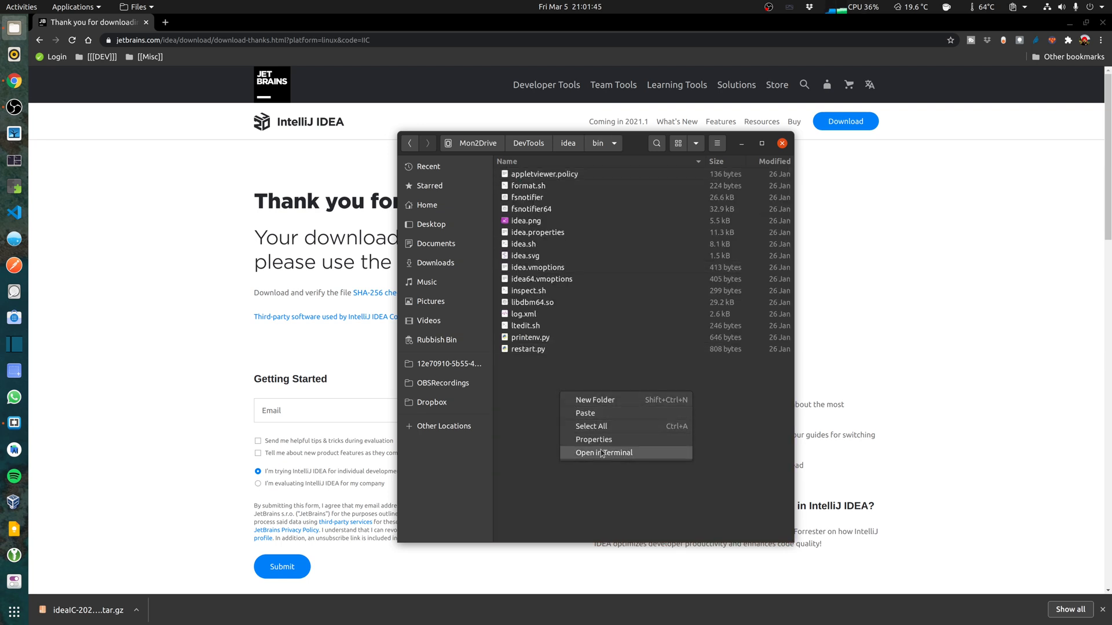
left_click(604, 453)
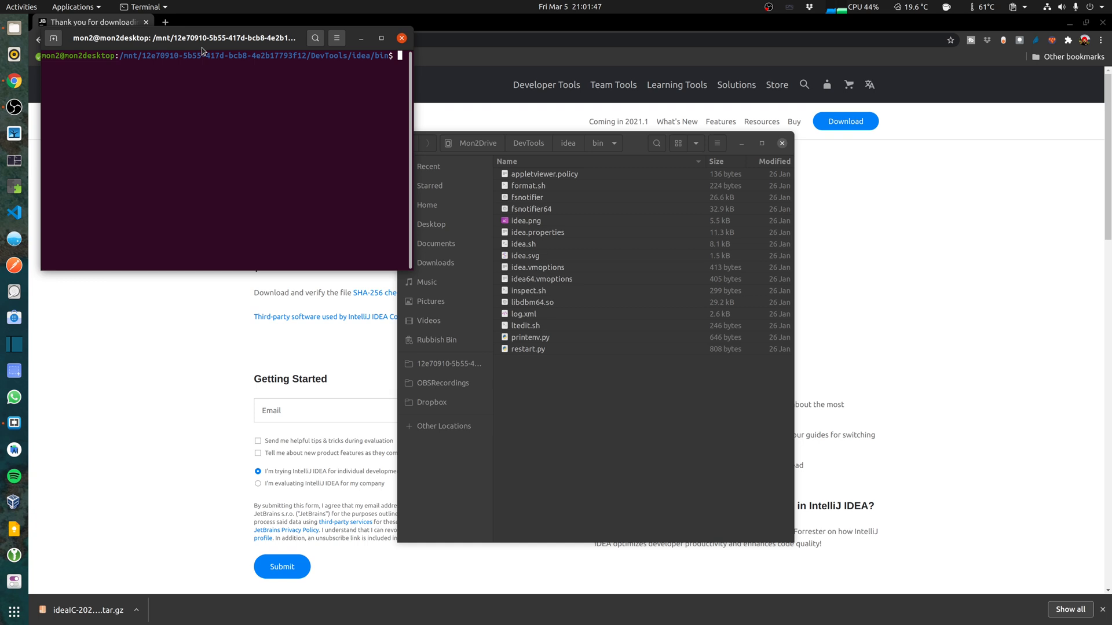
type("./idea")
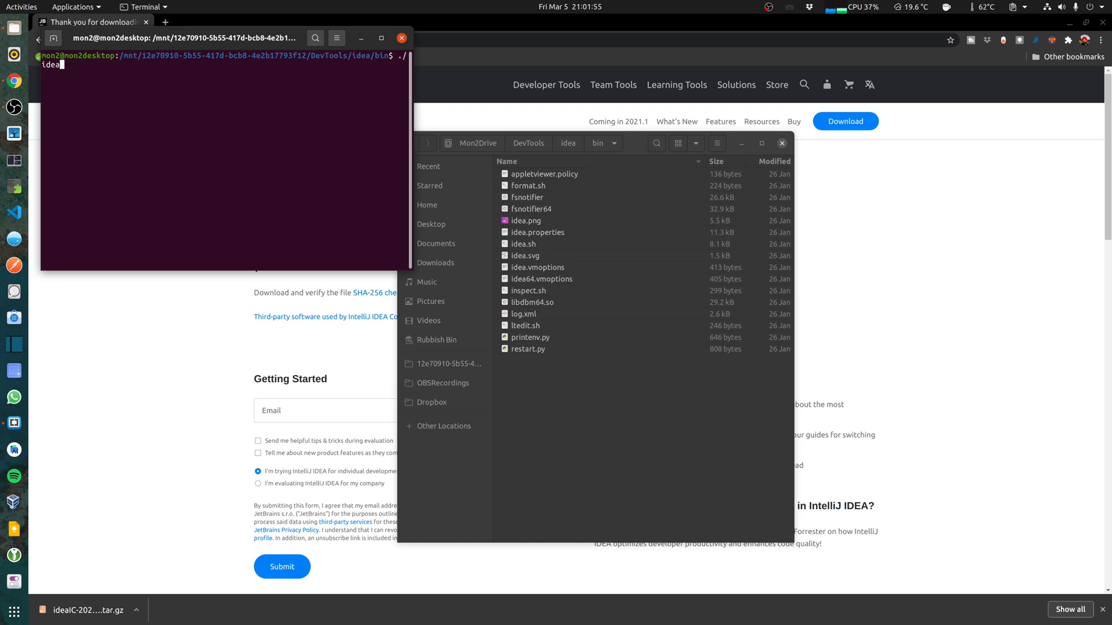
key("Return")
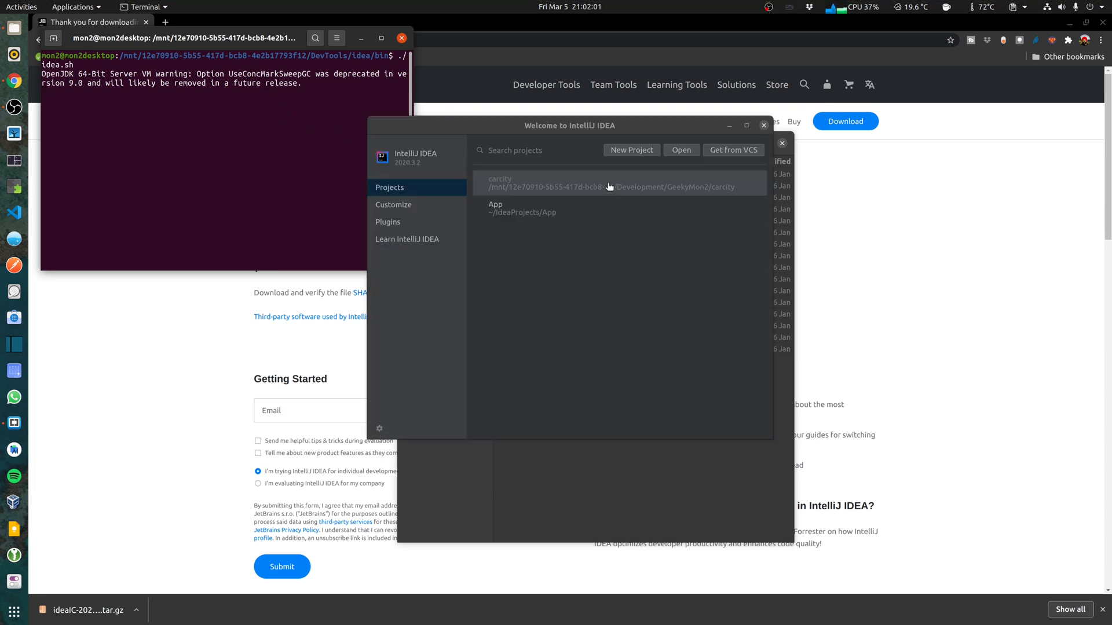
mouse_move(724, 187)
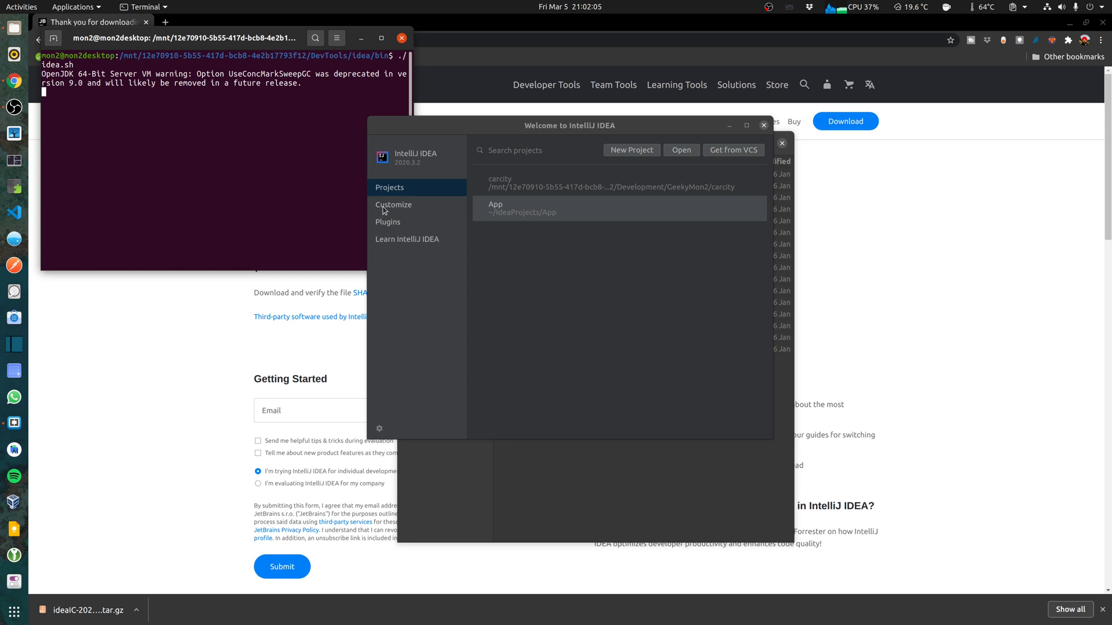
Review Customize settings, then show the Plugins marketplace on the welcome screen.
left_click(392, 204)
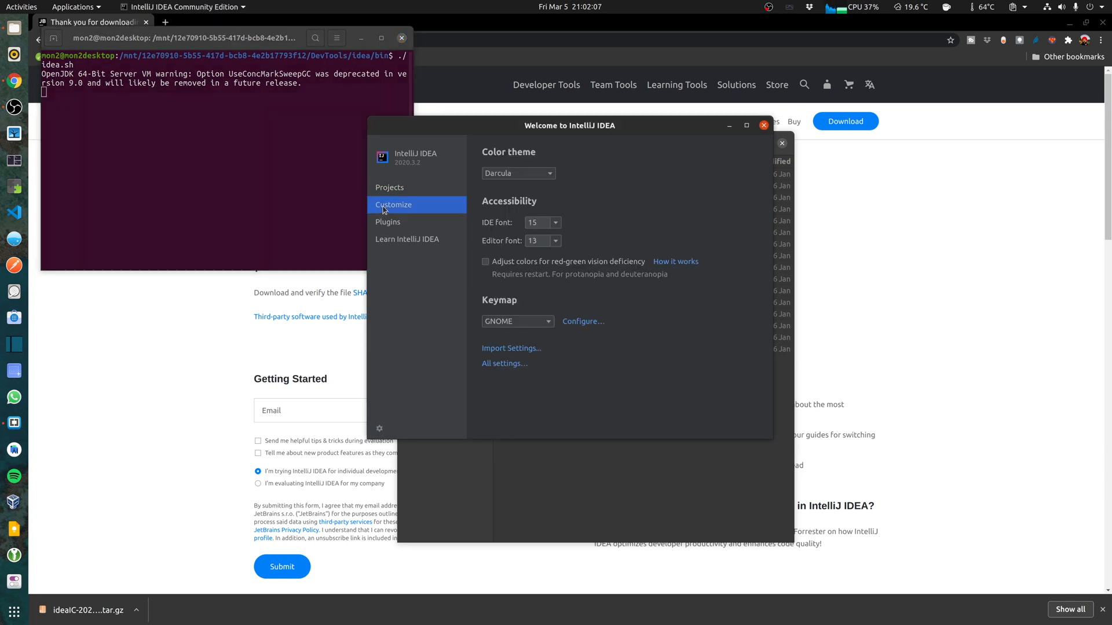
mouse_move(484, 195)
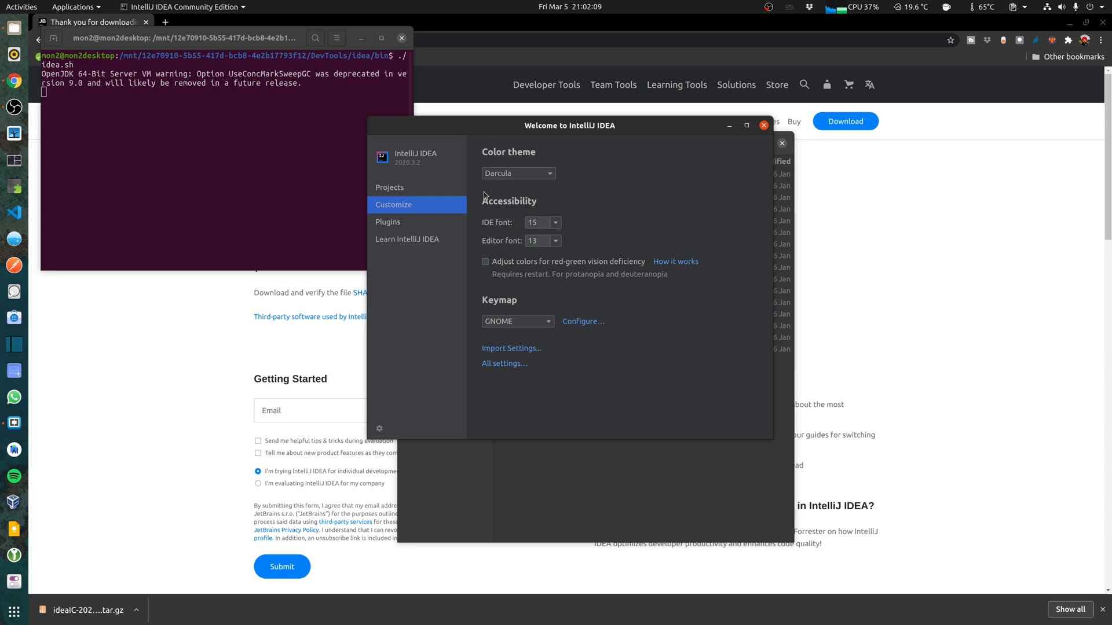
mouse_move(539, 242)
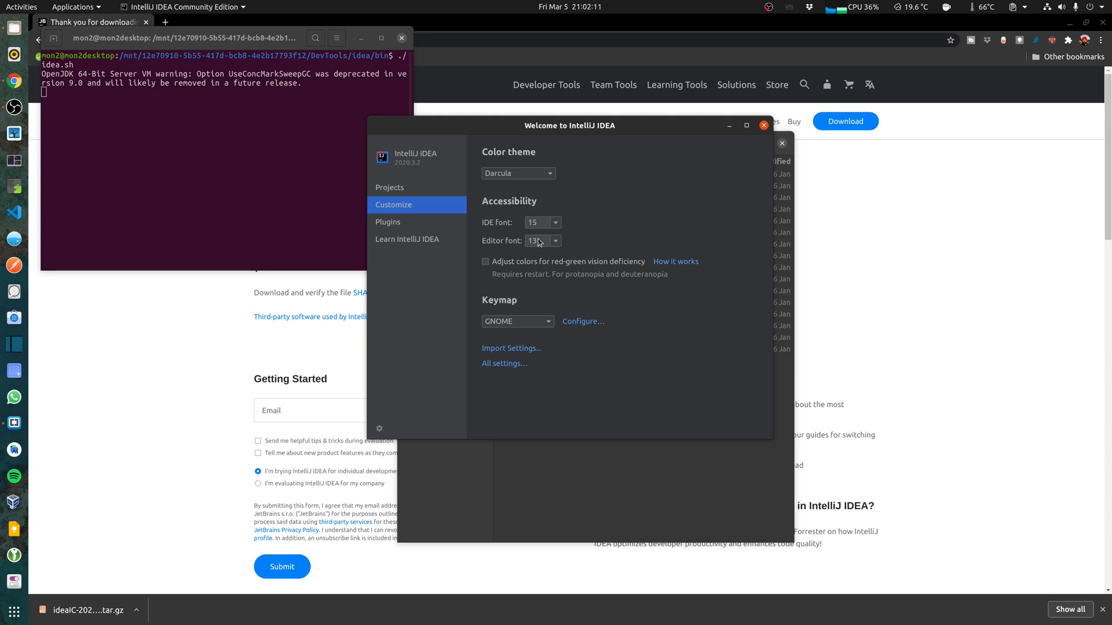
mouse_move(410, 221)
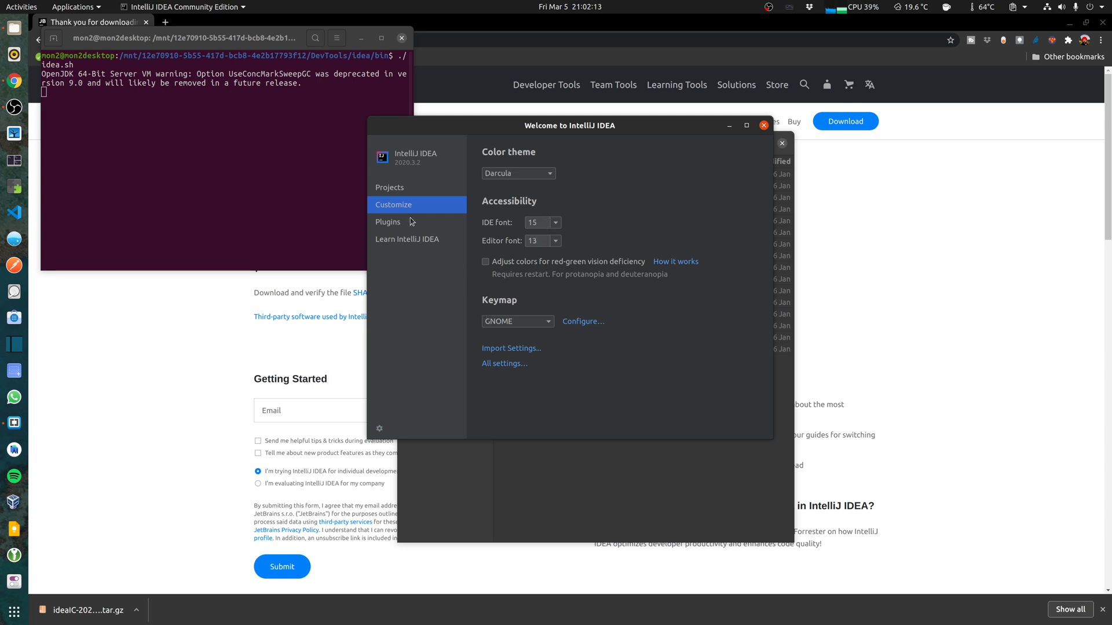
left_click(388, 221)
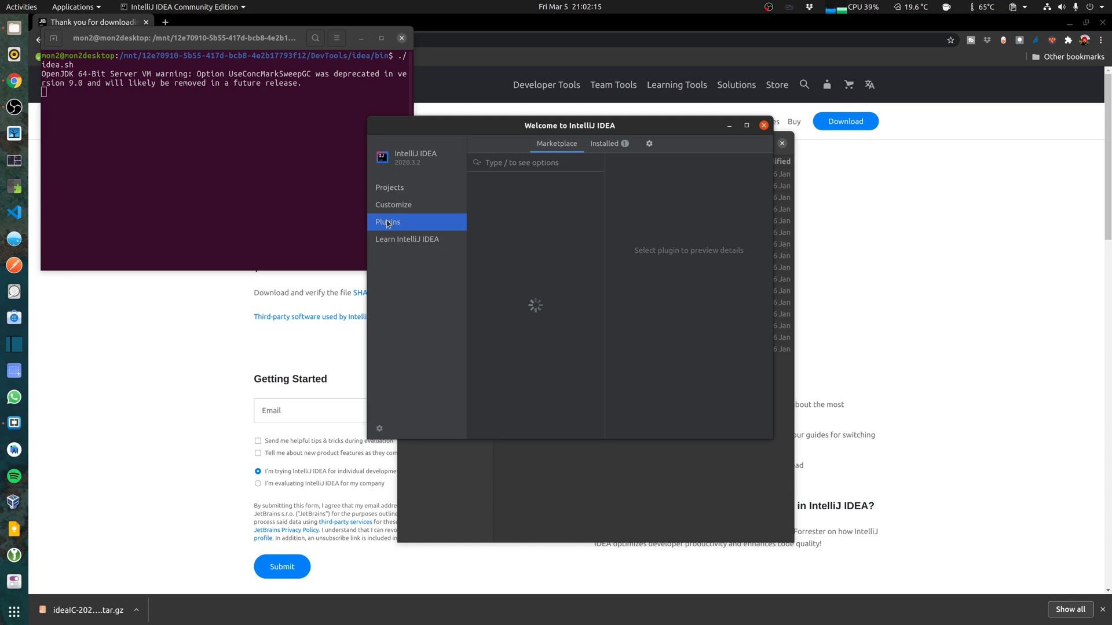
left_click(388, 222)
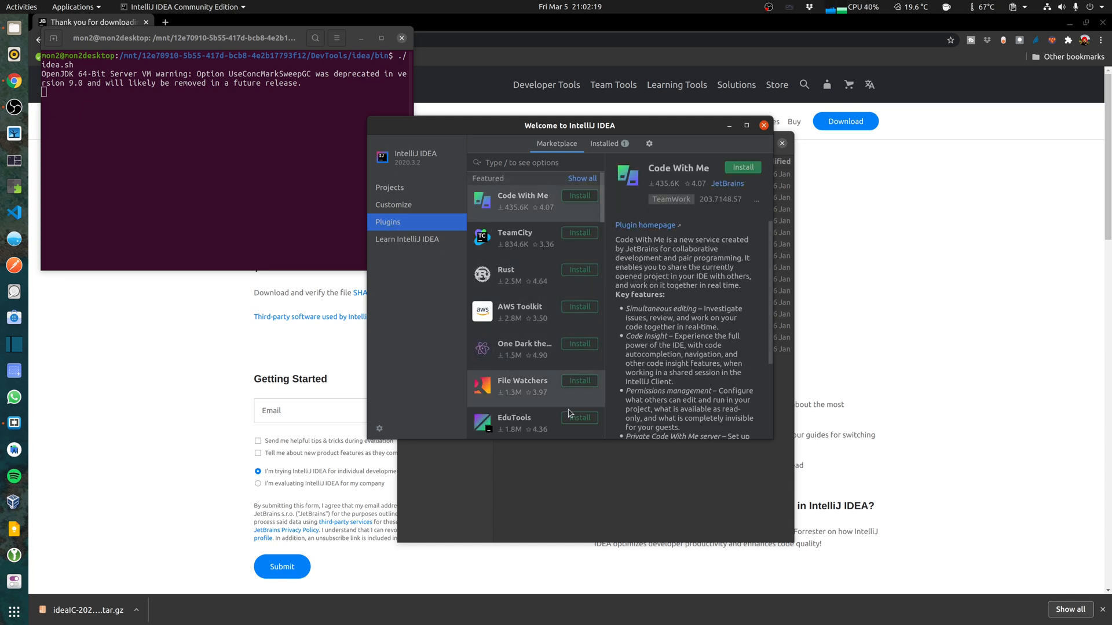
mouse_move(538, 313)
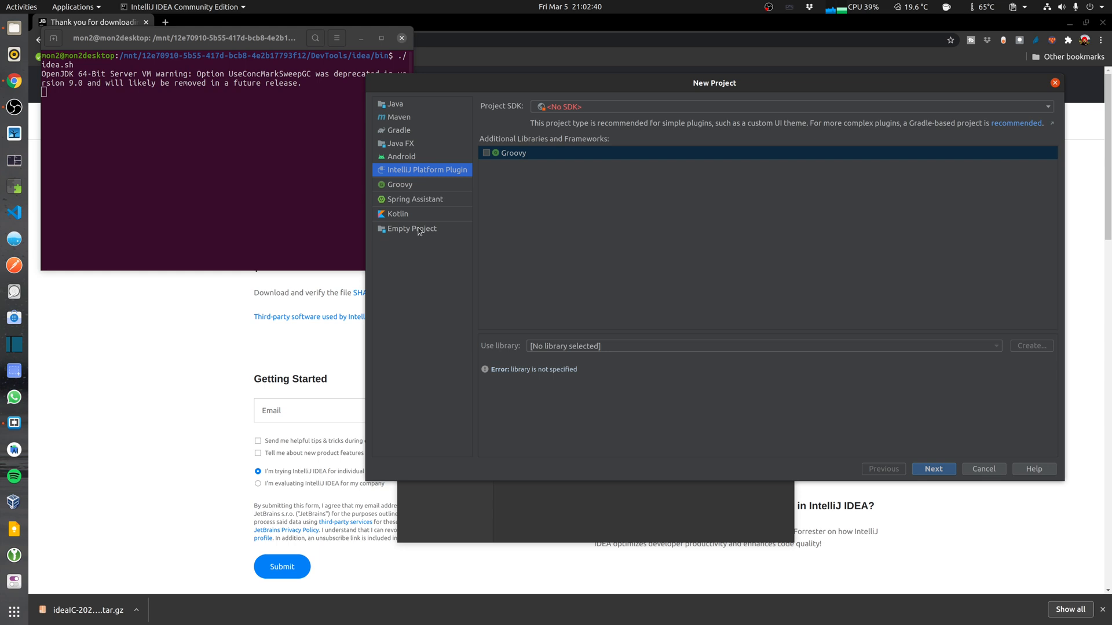
Choose an empty project type and name the new project MyApp.
left_click(411, 228)
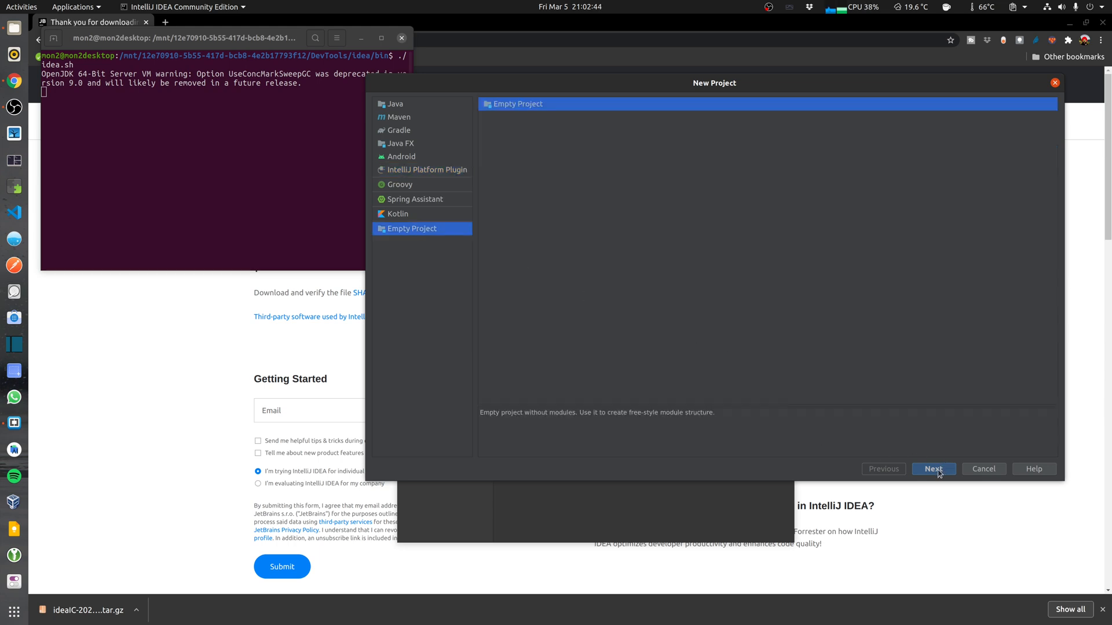
left_click(933, 468)
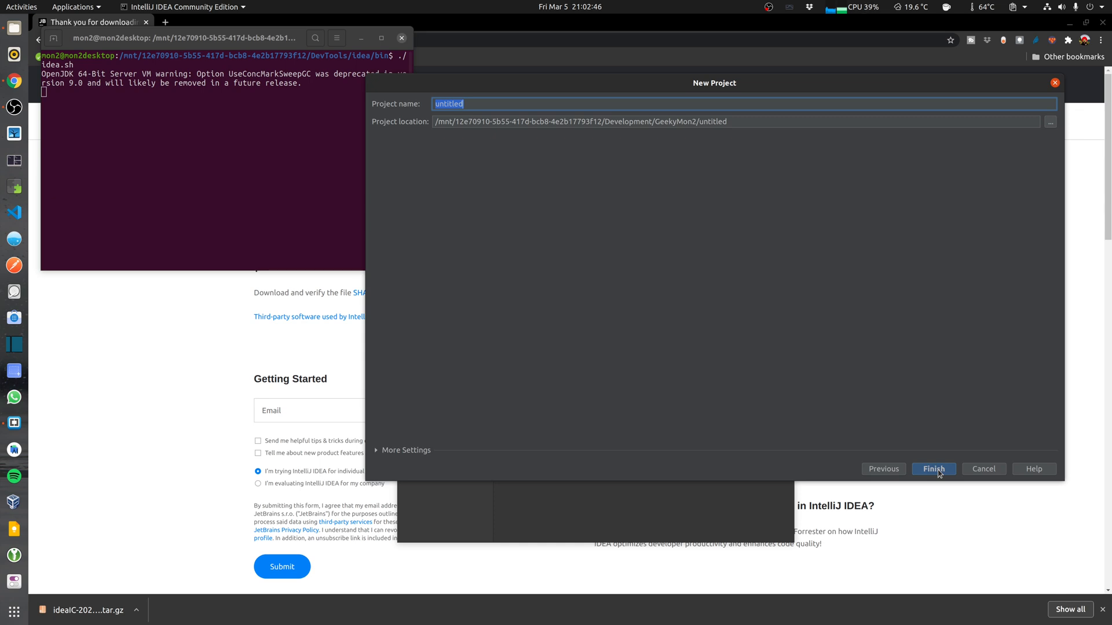
mouse_move(649, 147)
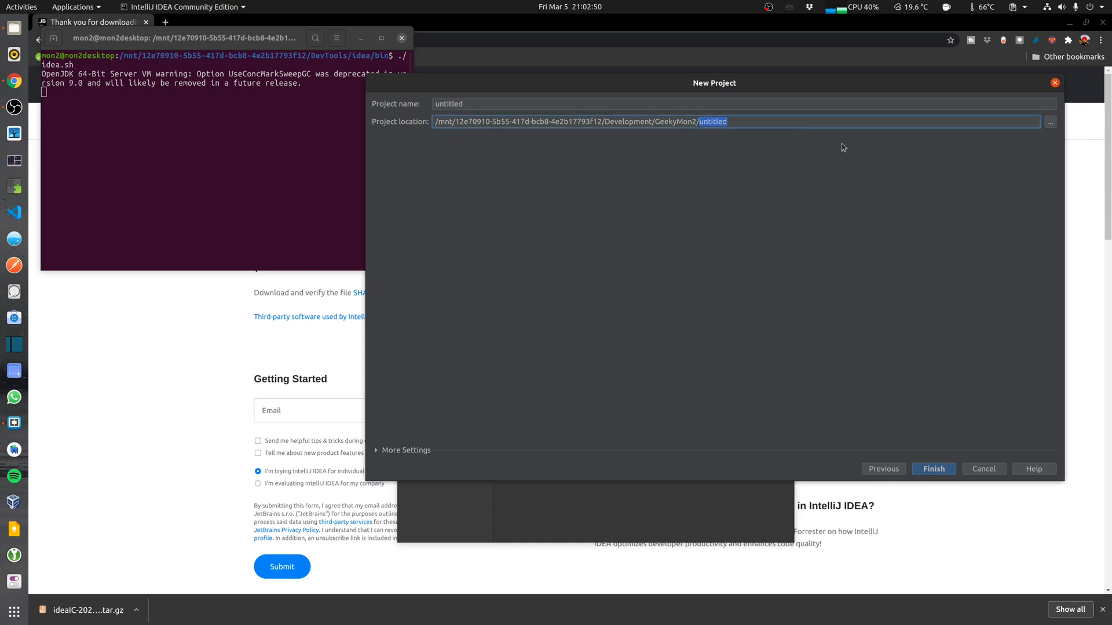
type("test")
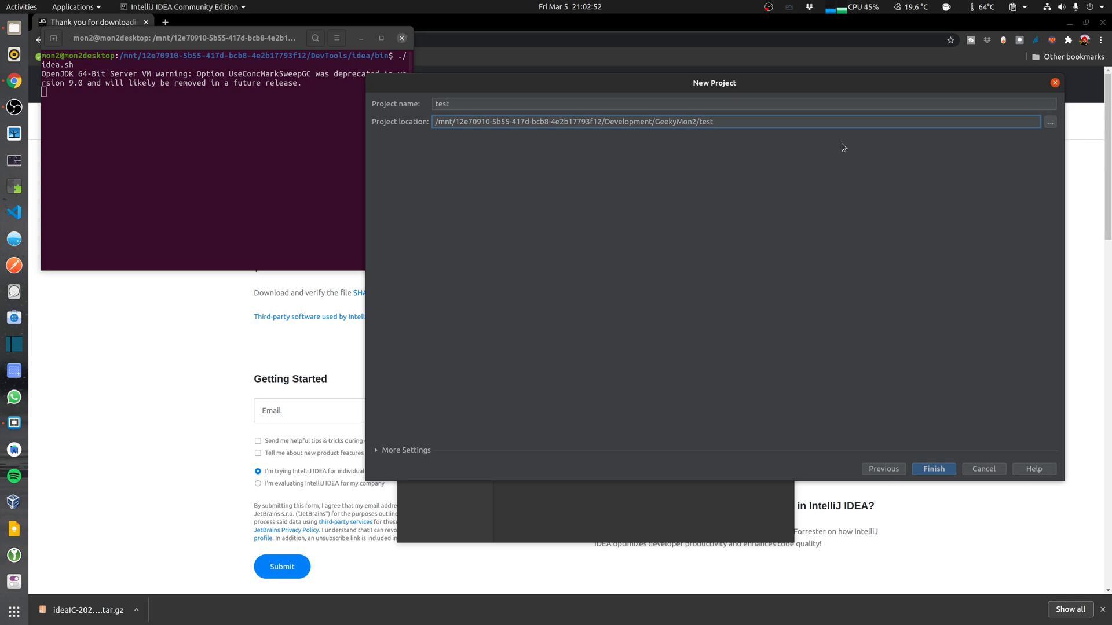
type("My")
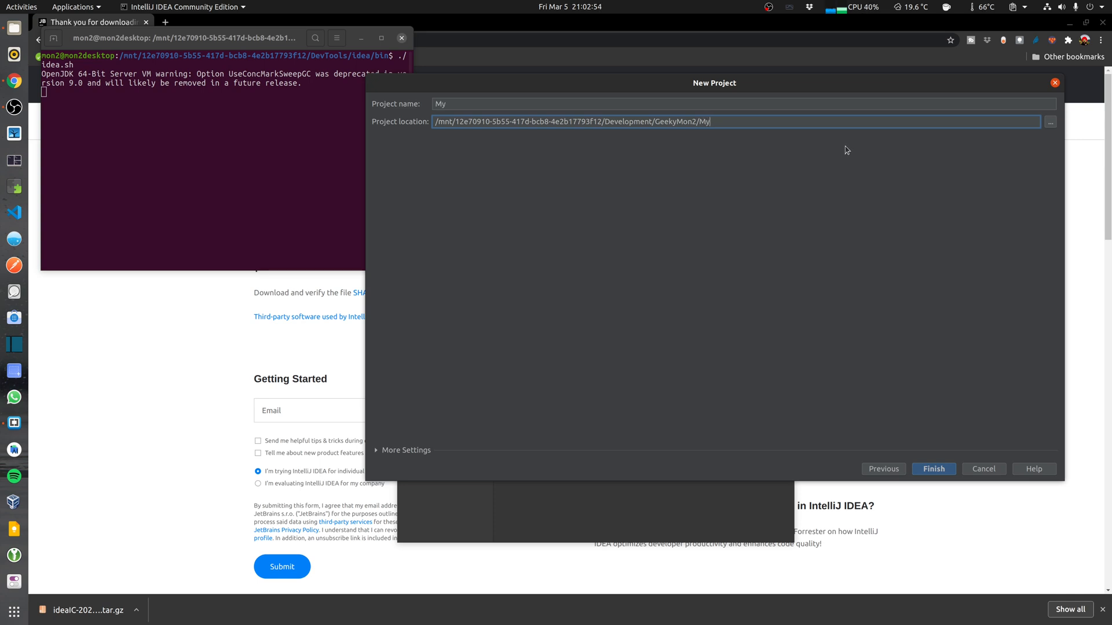
type("App")
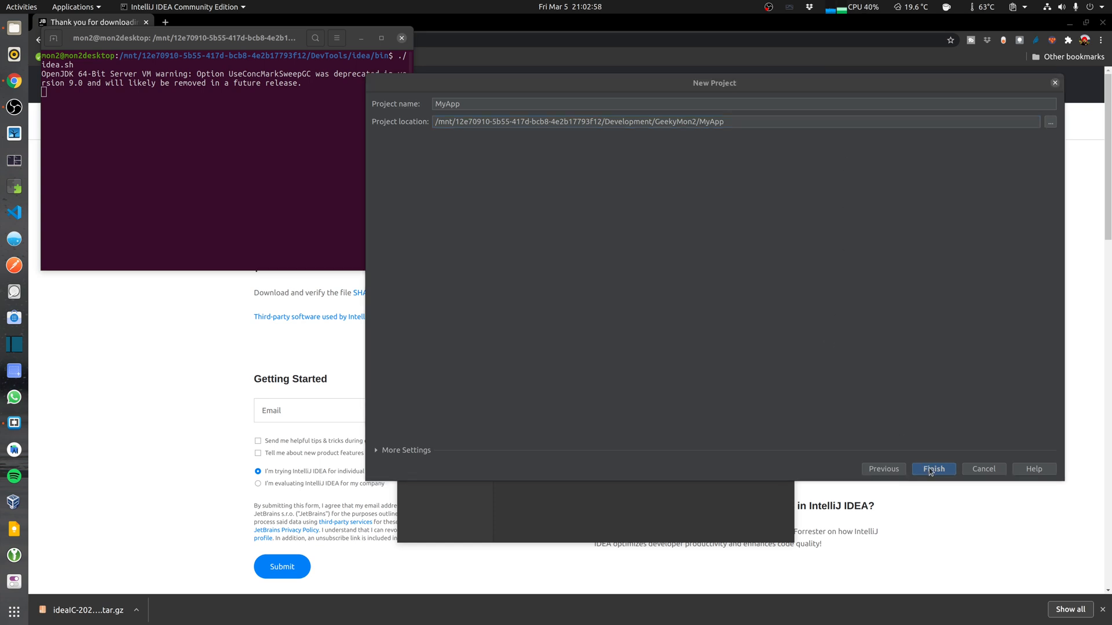
Finish creating MyApp, confirming creation of its missing project directory.
left_click(933, 468)
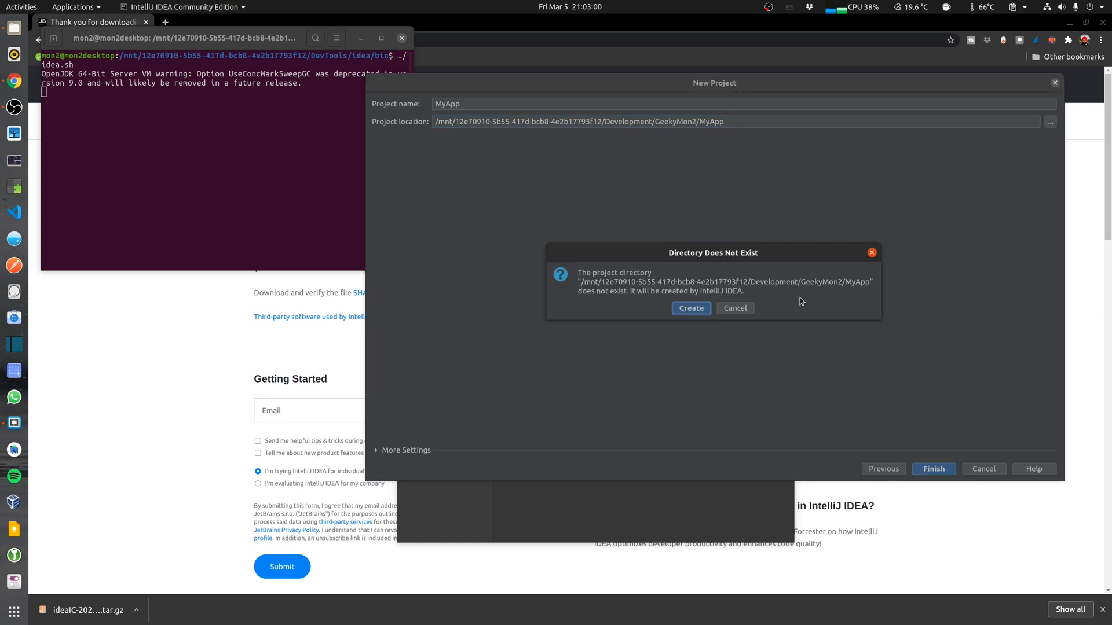
left_click(690, 307)
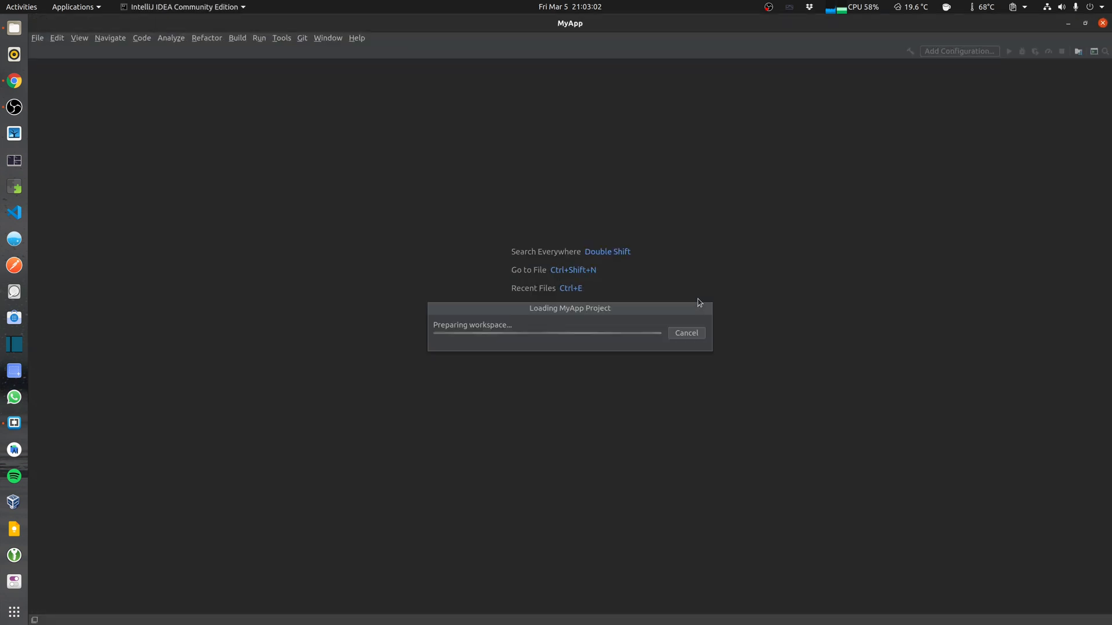
Create a desktop entry via Tools so the IDE appears in the system menu.
left_click(282, 38)
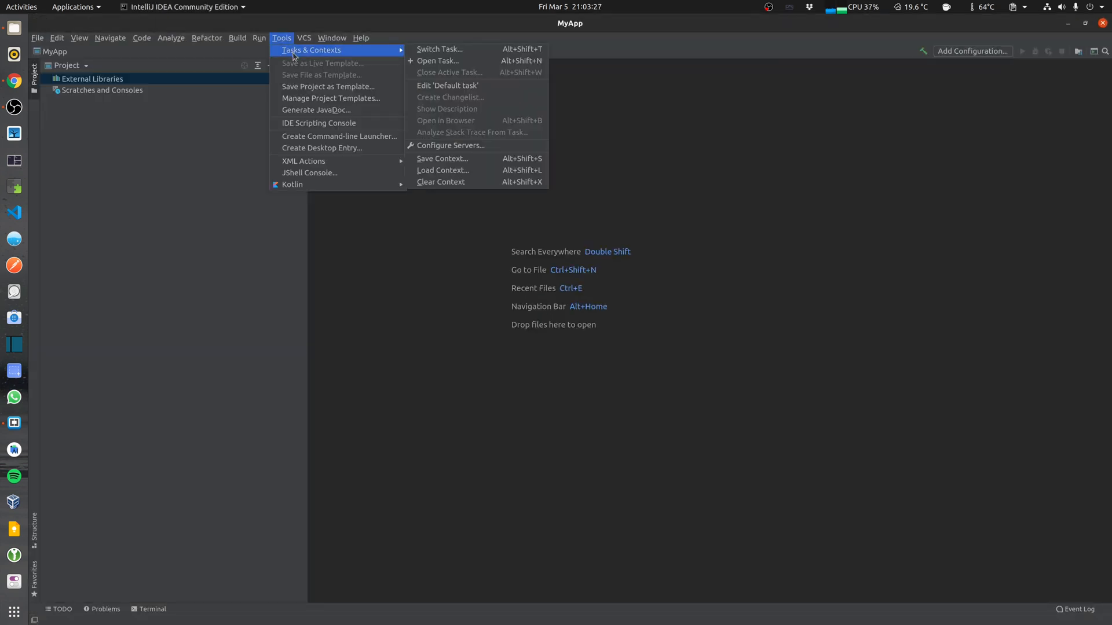
mouse_move(642, 358)
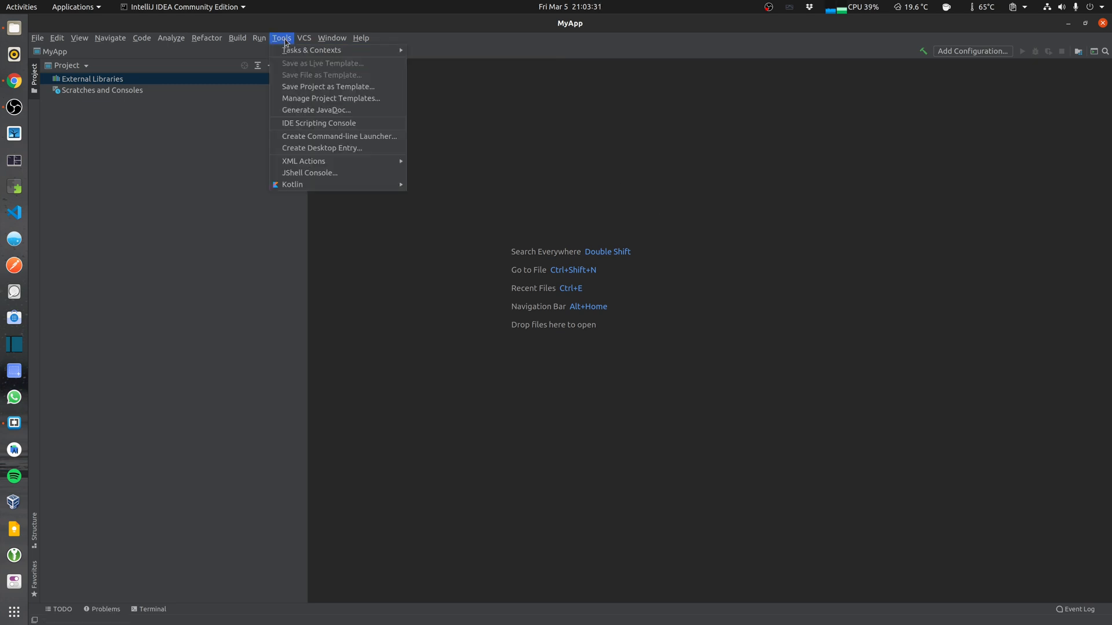
mouse_move(322, 147)
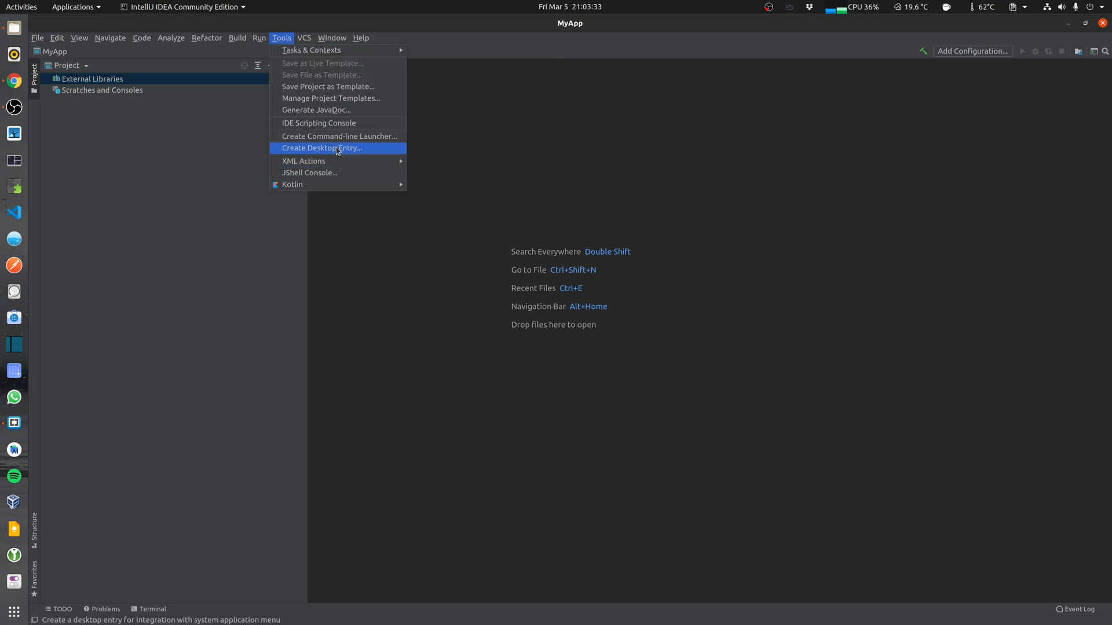
left_click(322, 148)
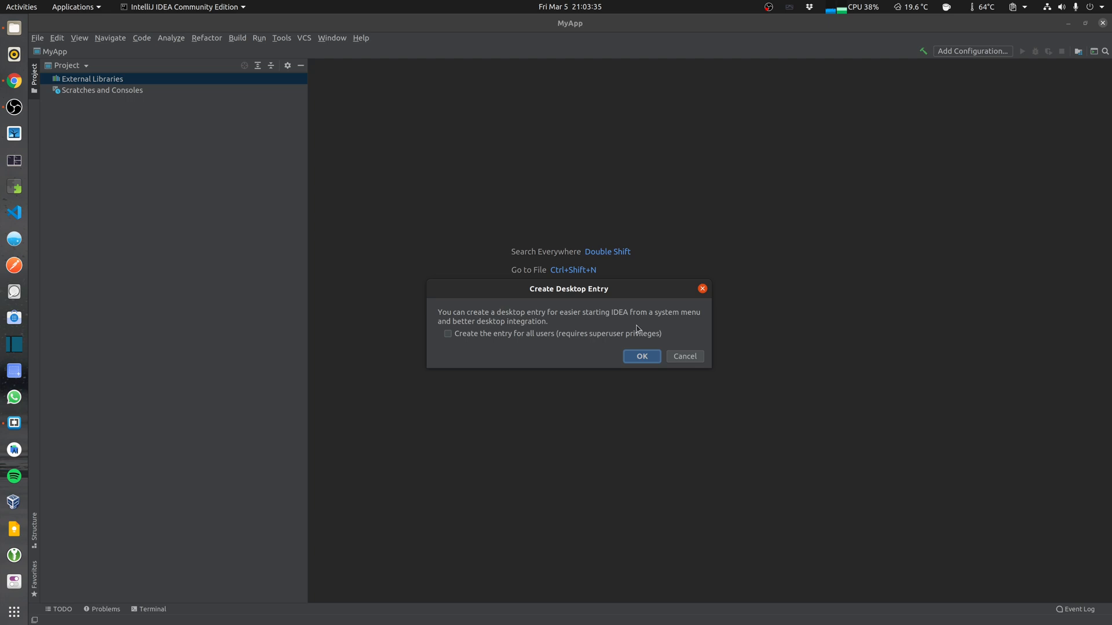
mouse_move(489, 339)
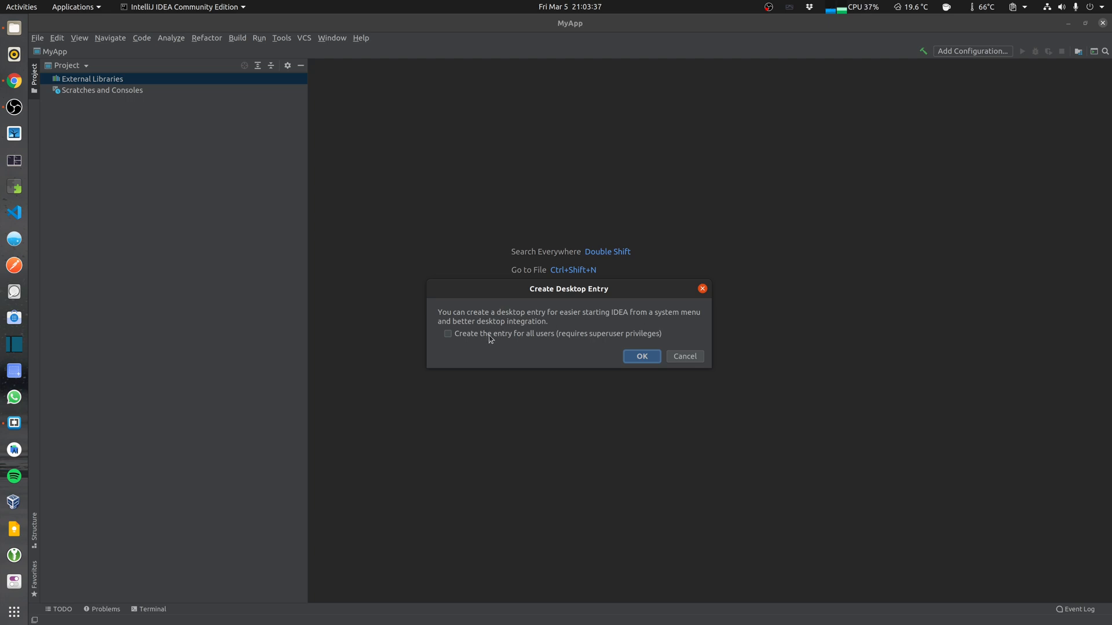
left_click(641, 356)
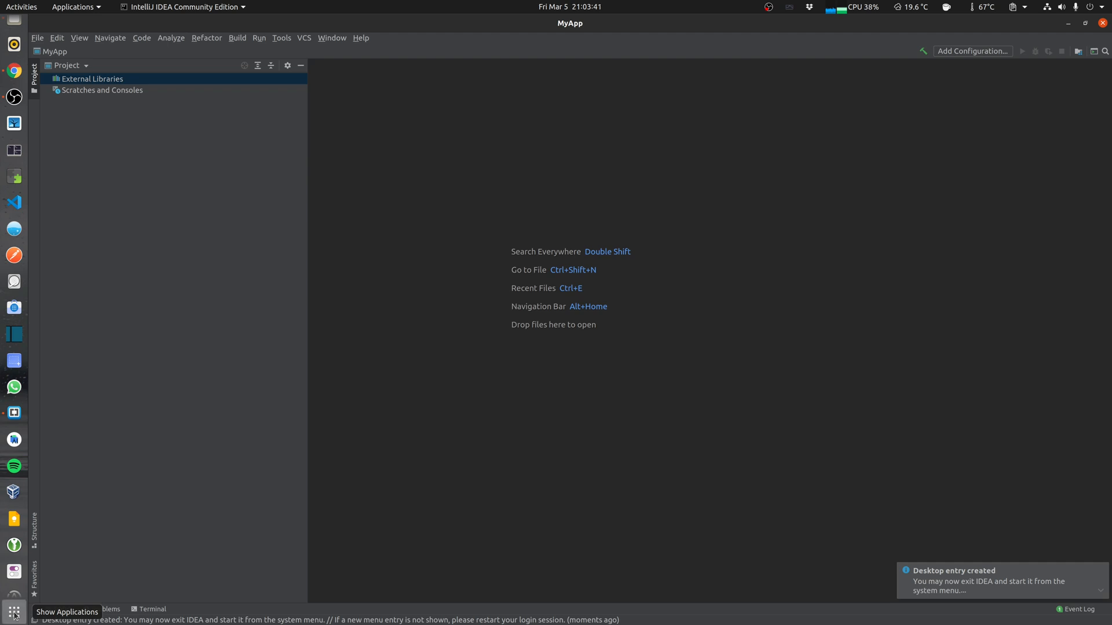
Add IntelliJ IDEA to the dock favourites from the app overview and close the DevTools window.
left_click(13, 612)
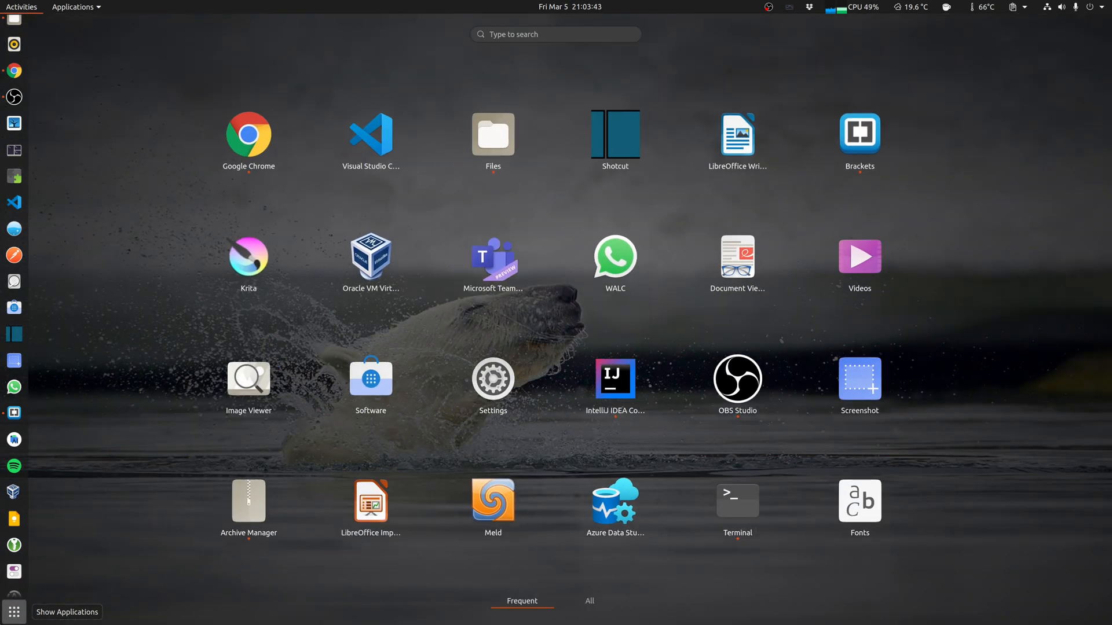
type("in")
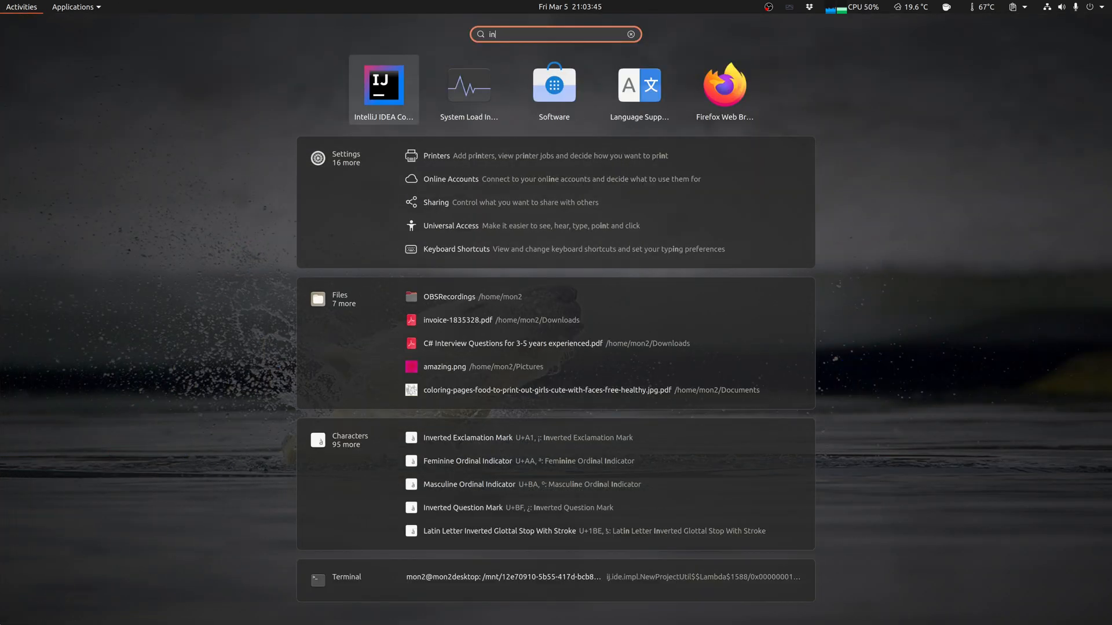
right_click(383, 85)
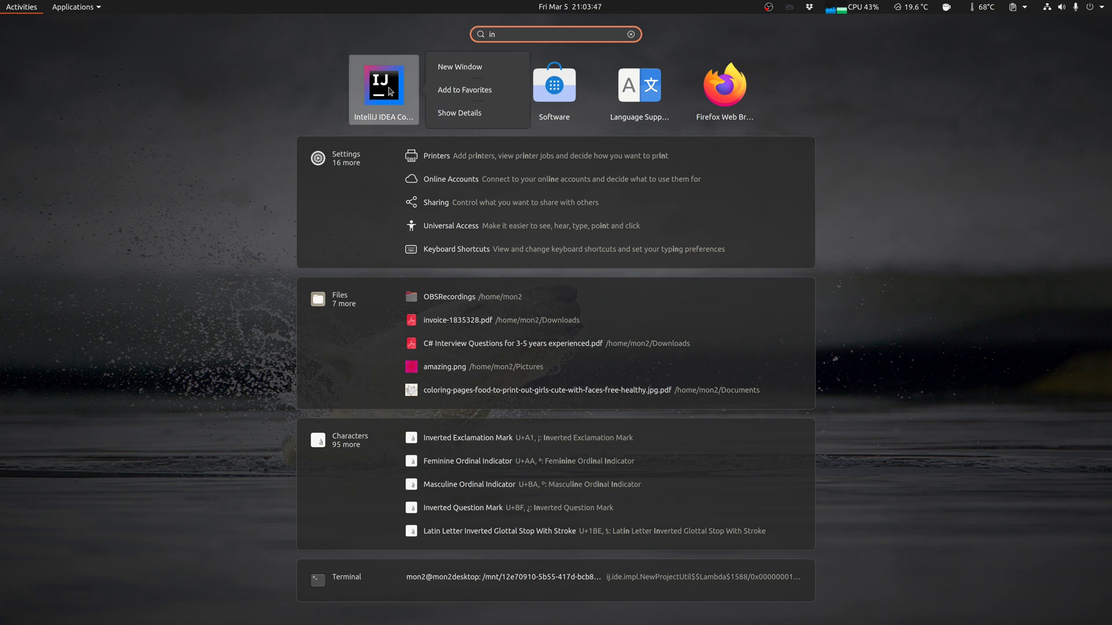
left_click(465, 91)
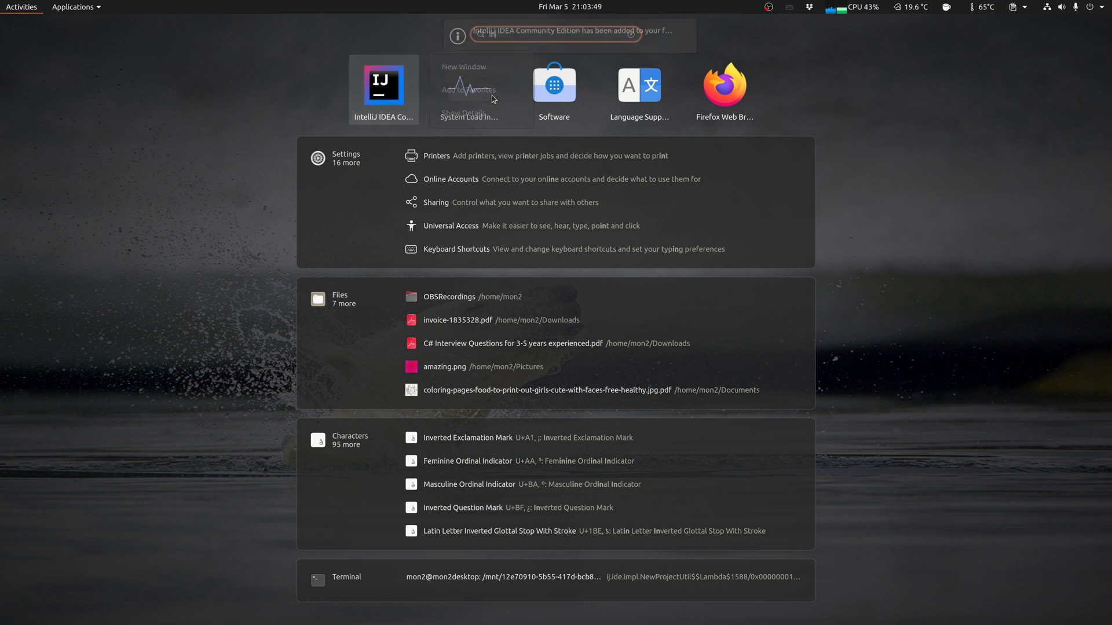
left_click(383, 85)
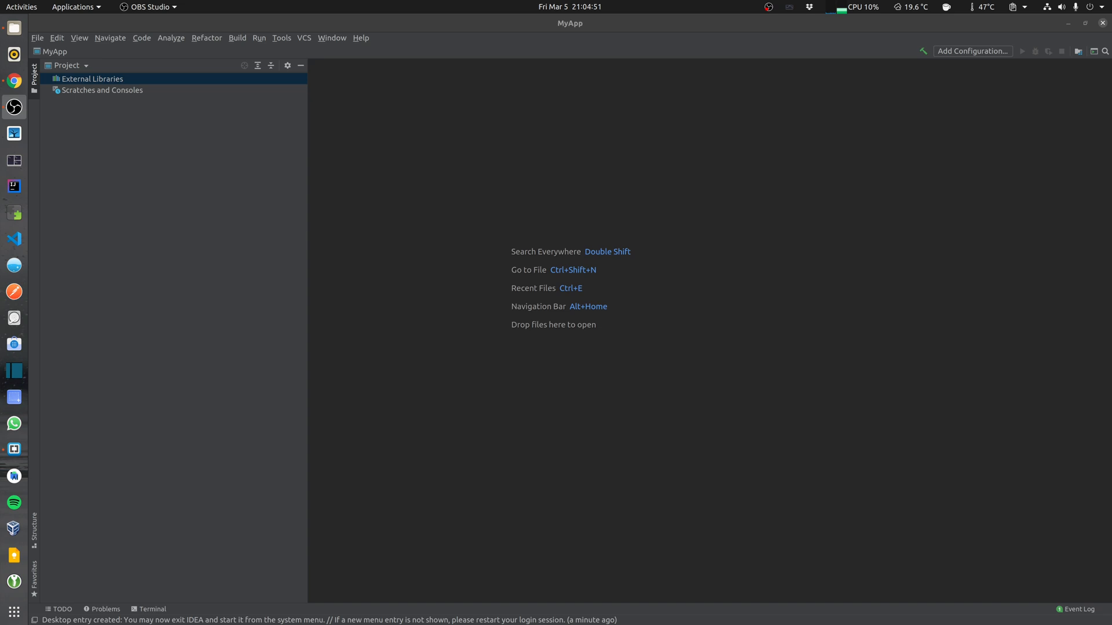
mouse_move(13, 186)
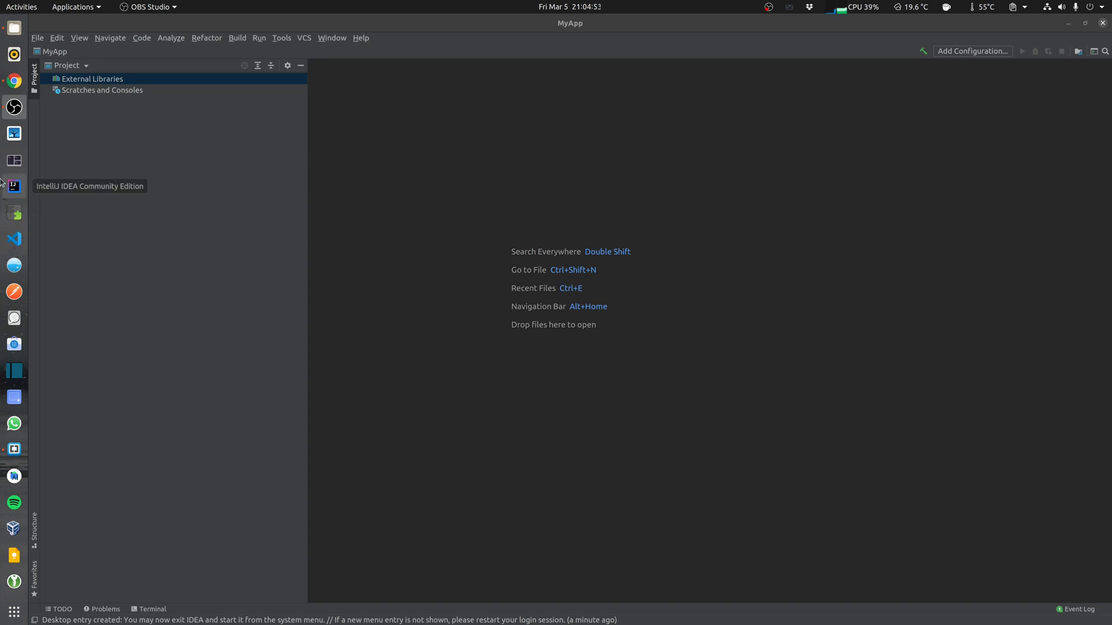
mouse_move(14, 214)
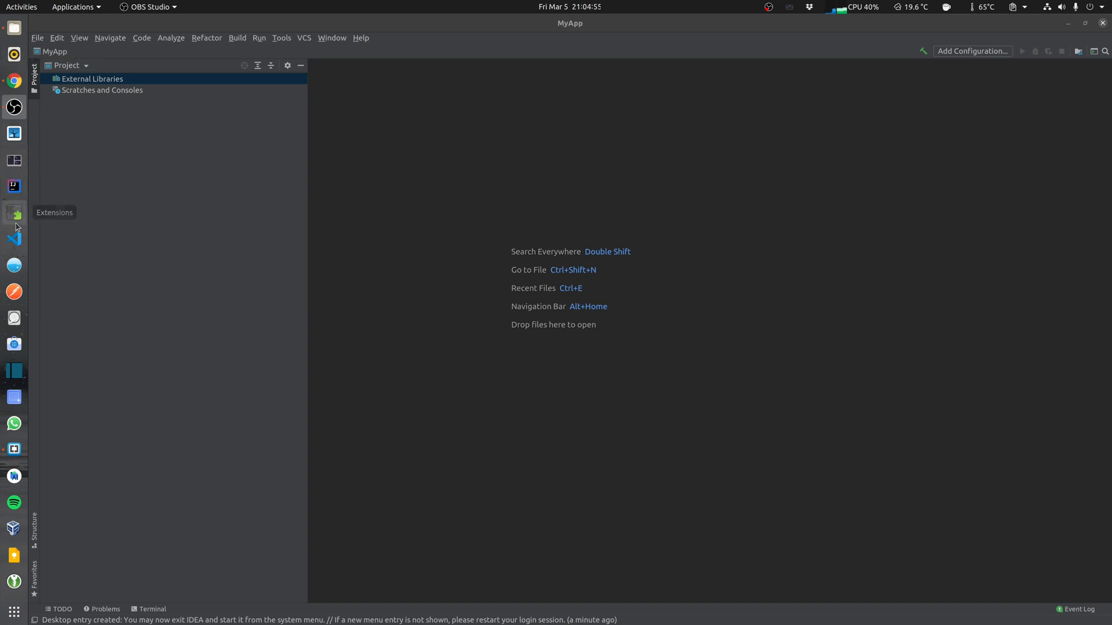
mouse_move(1074, 33)
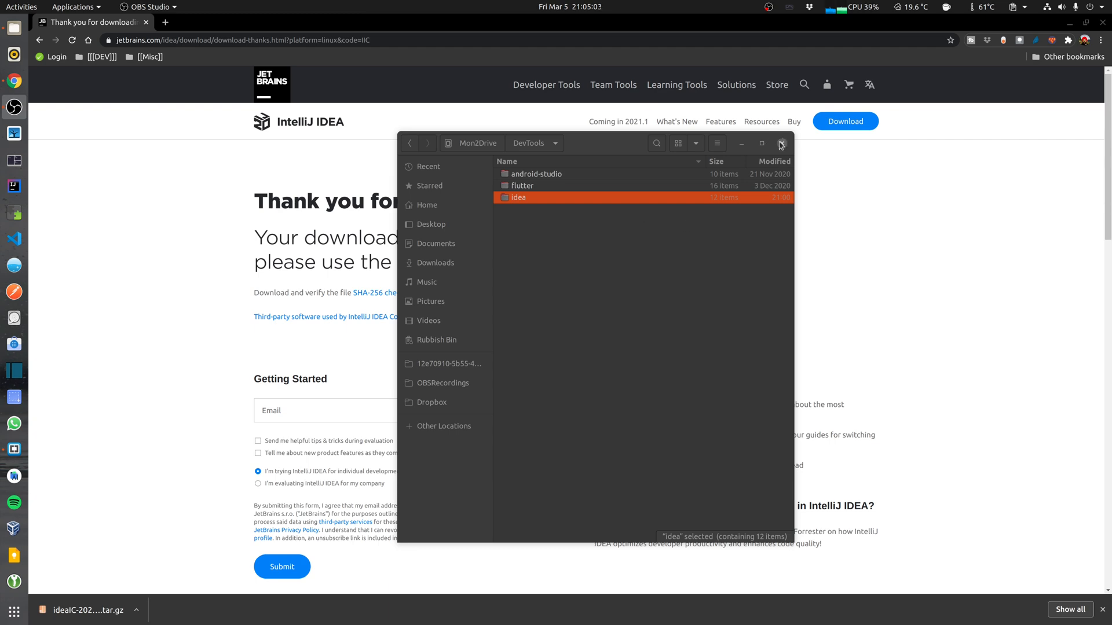
left_click(780, 143)
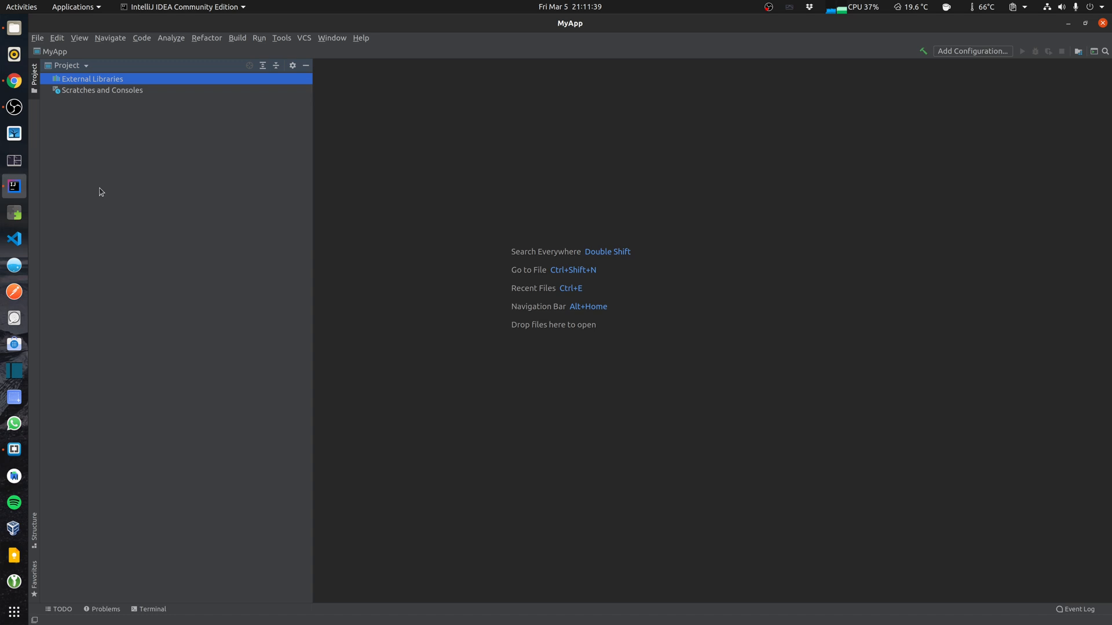
mouse_move(168, 183)
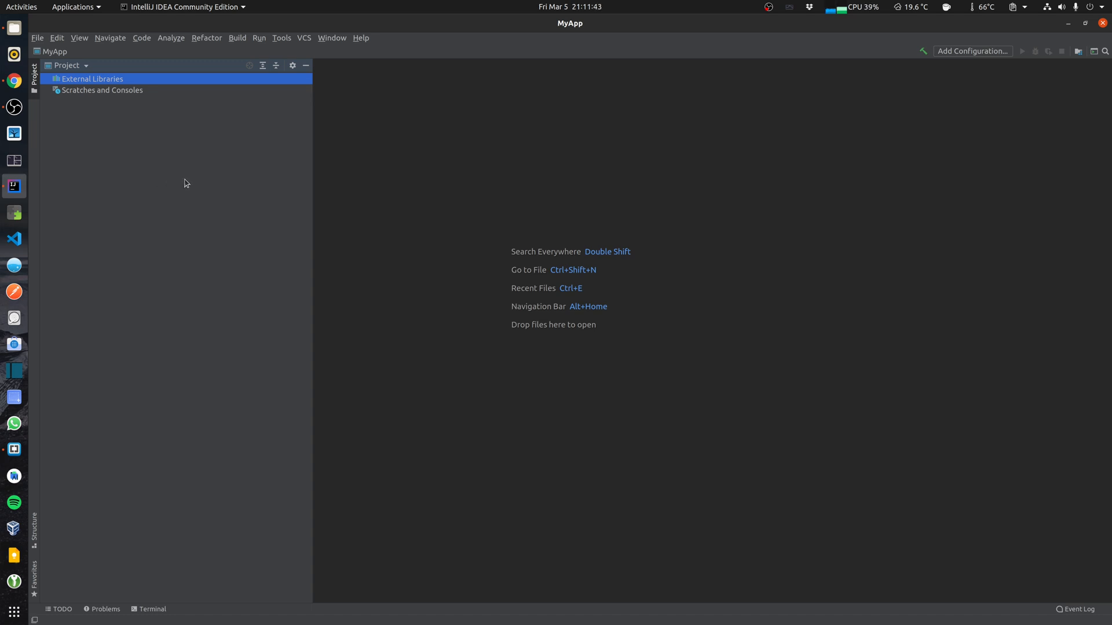
mouse_move(806, 207)
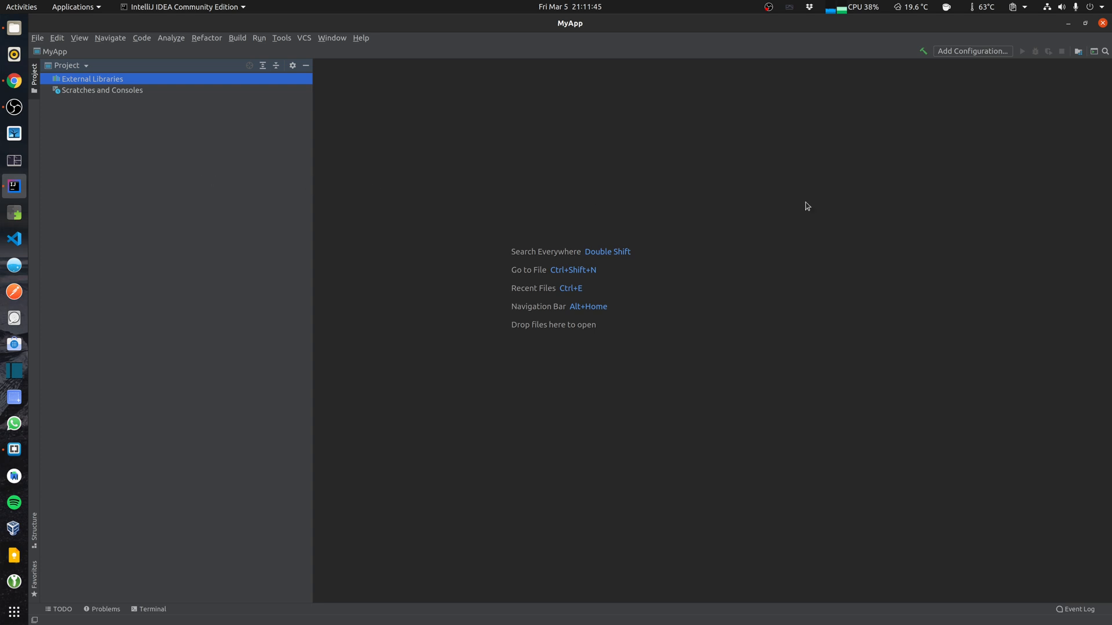
Show the File menu's project and settings commands for MyApp.
left_click(37, 38)
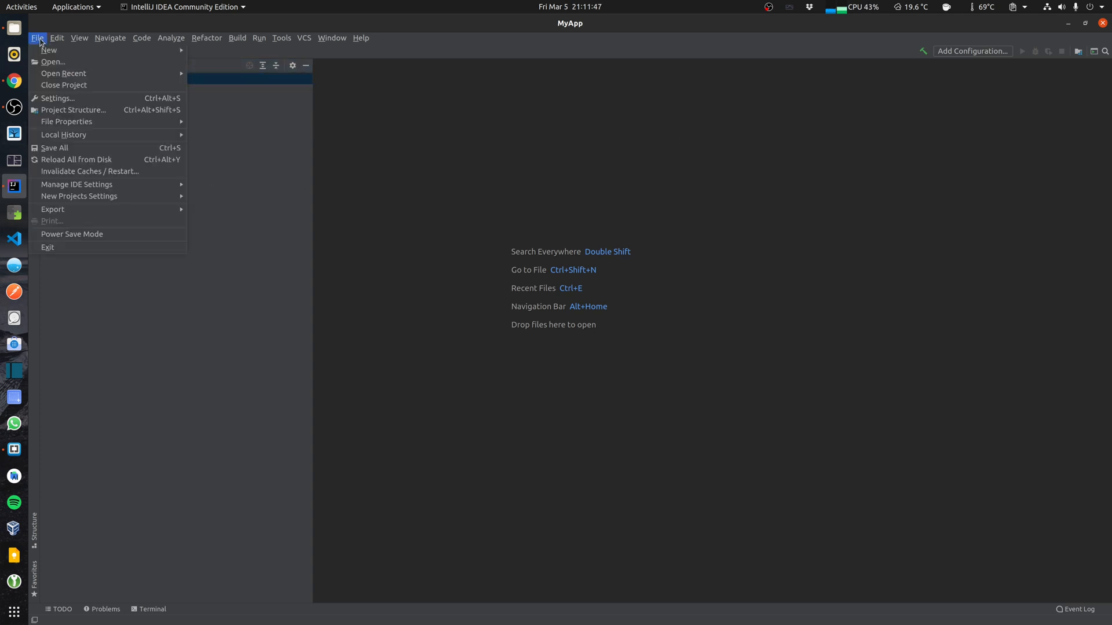
mouse_move(49, 49)
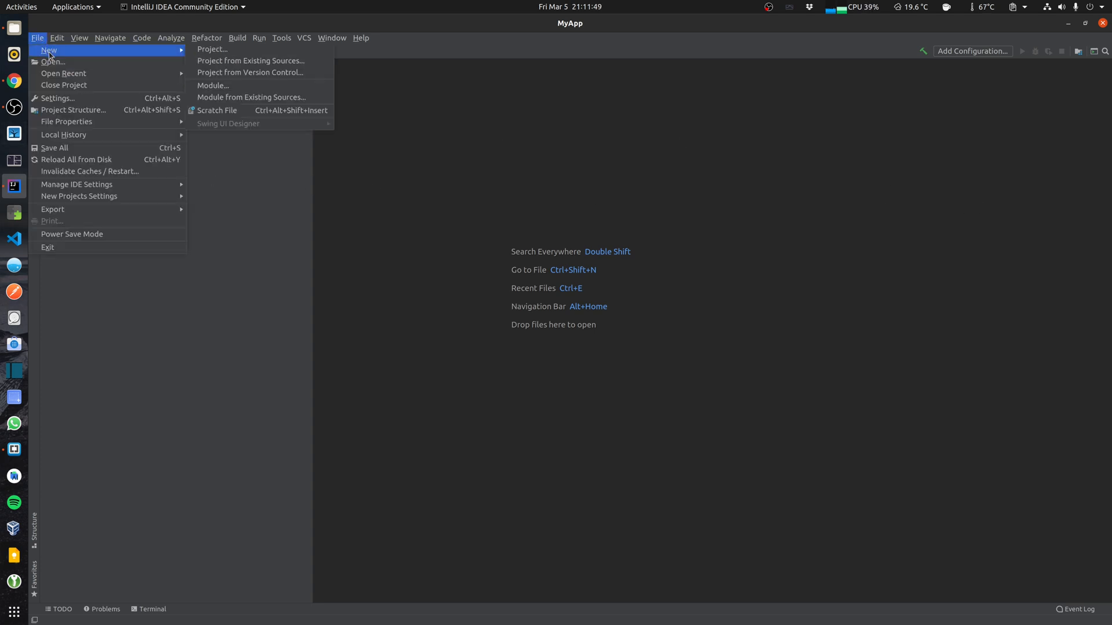
mouse_move(67, 98)
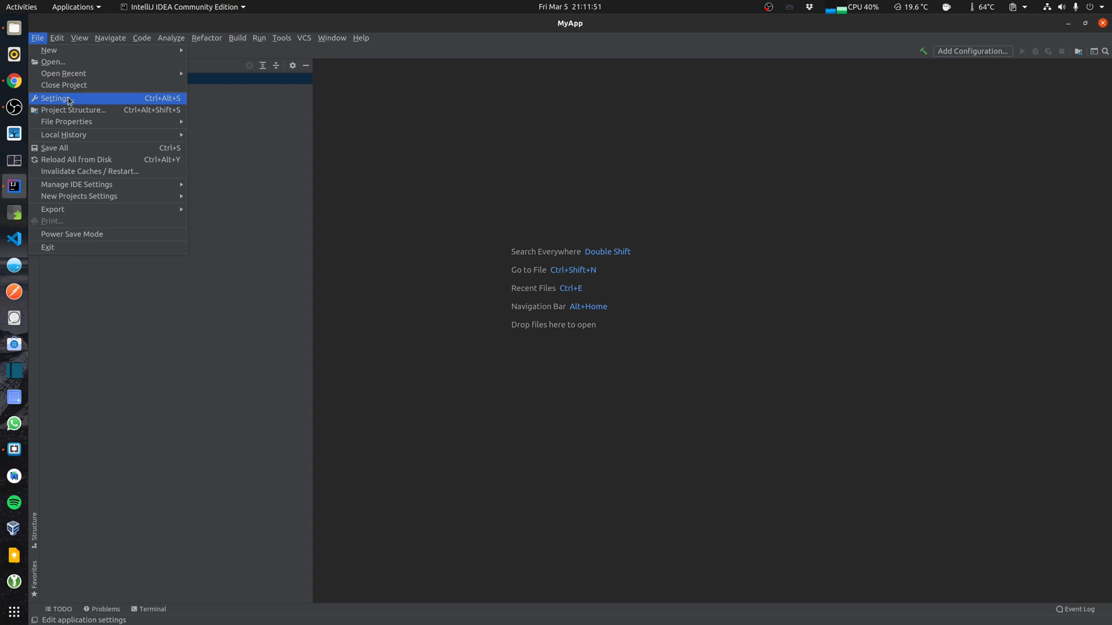
mouse_move(80, 110)
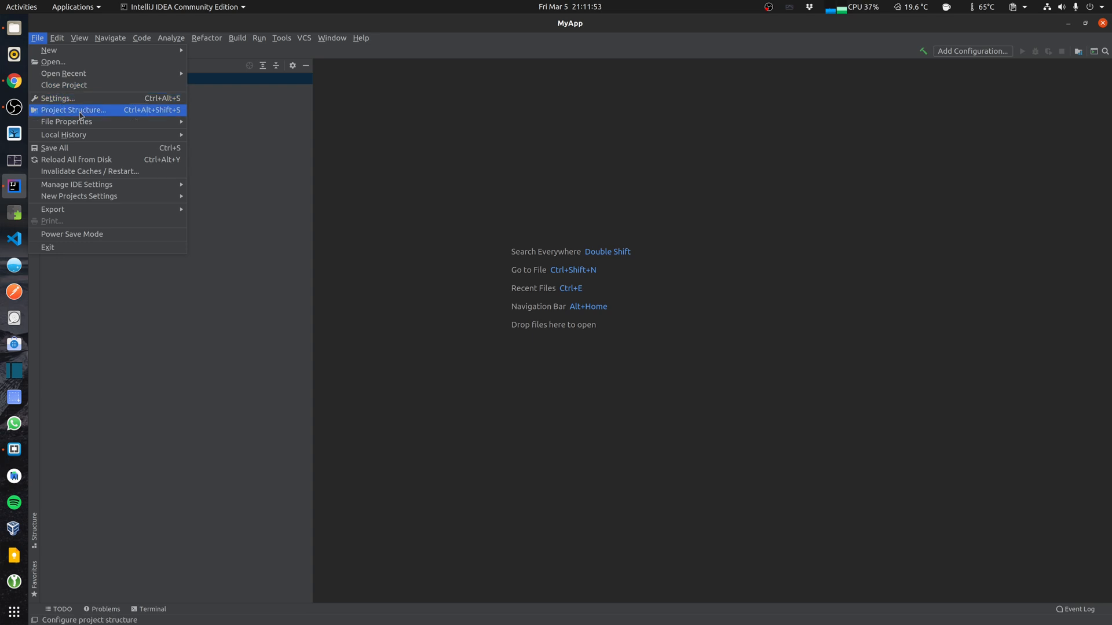
mouse_move(63, 85)
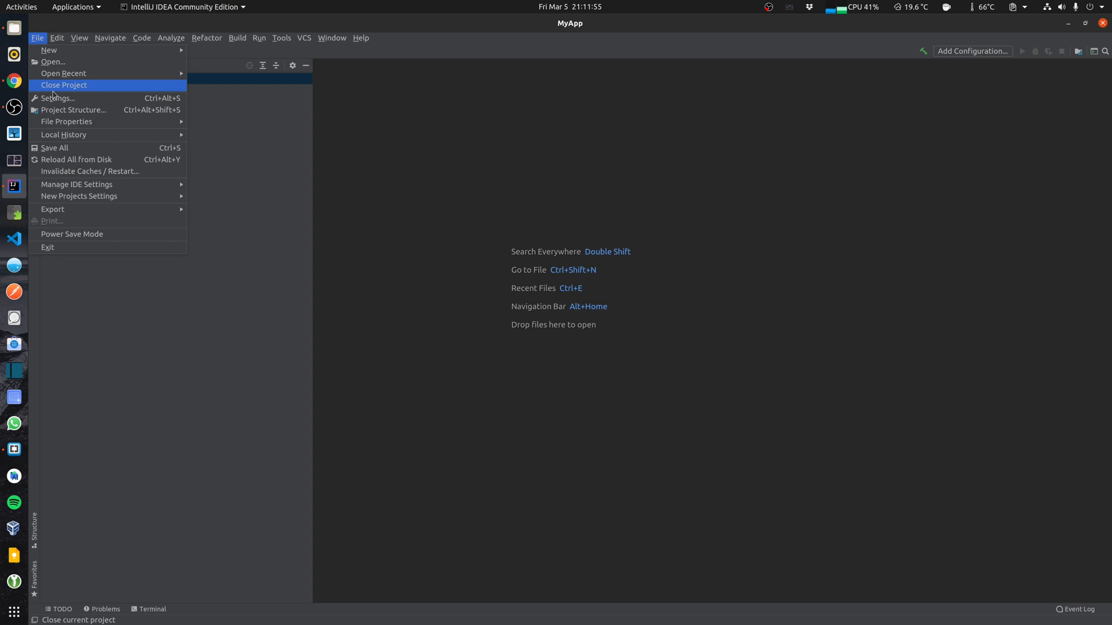
Check in Settings that the Spring Assistant plugin is installed, then close Settings.
left_click(58, 98)
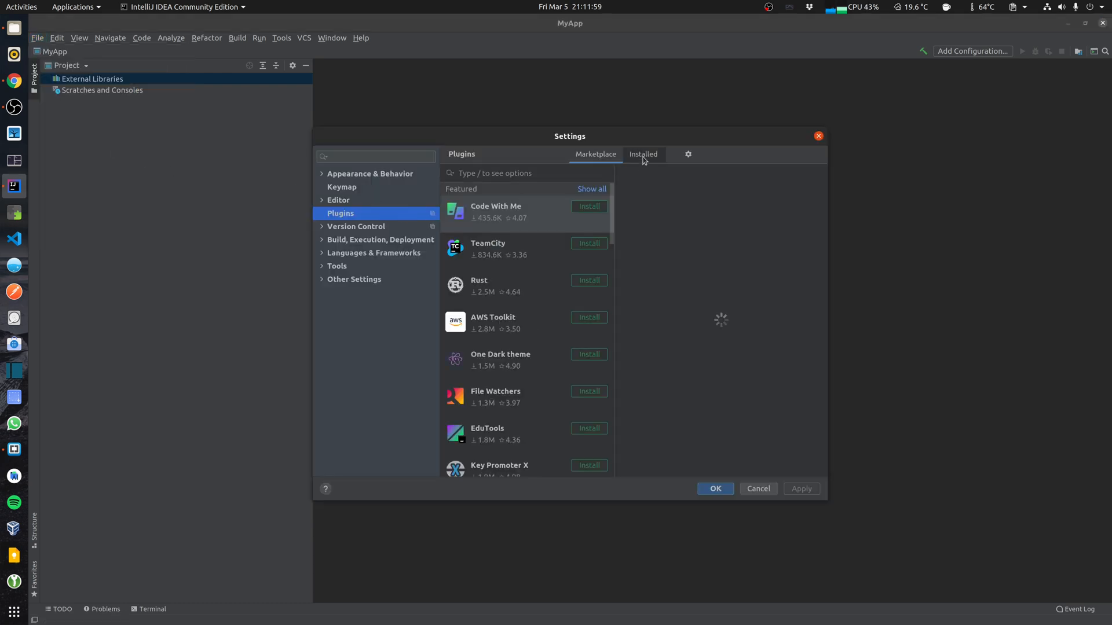
left_click(643, 154)
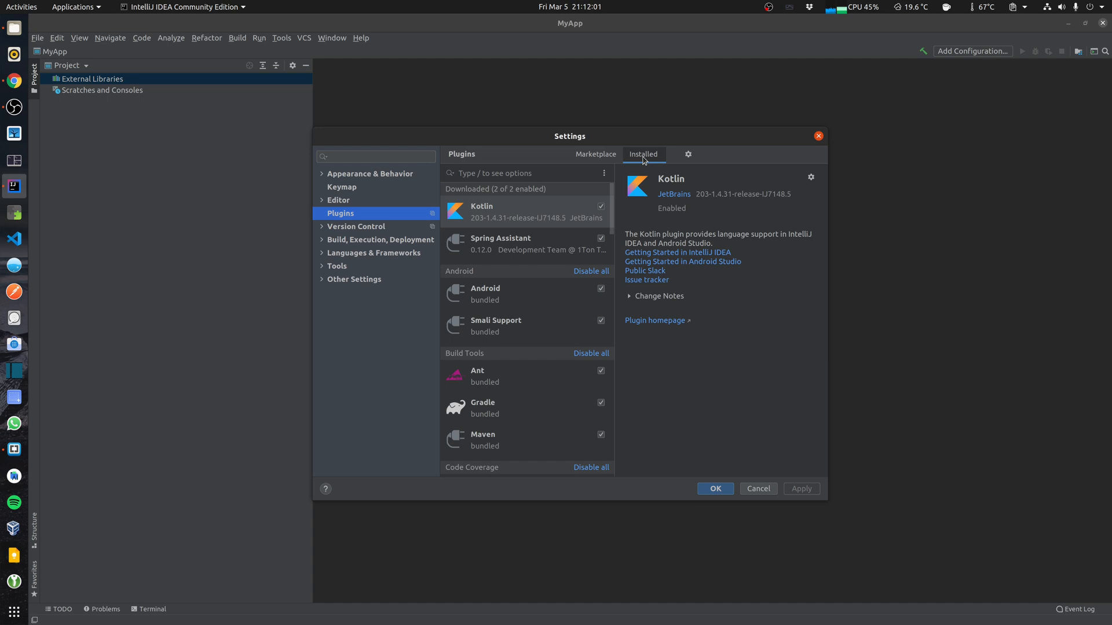
left_click(501, 243)
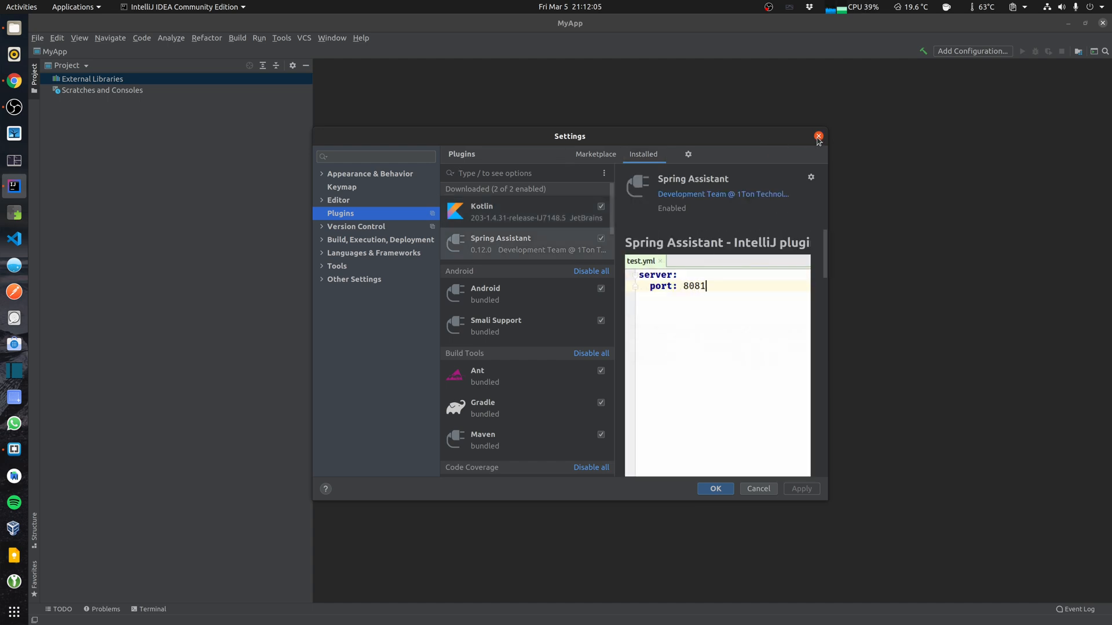
left_click(817, 135)
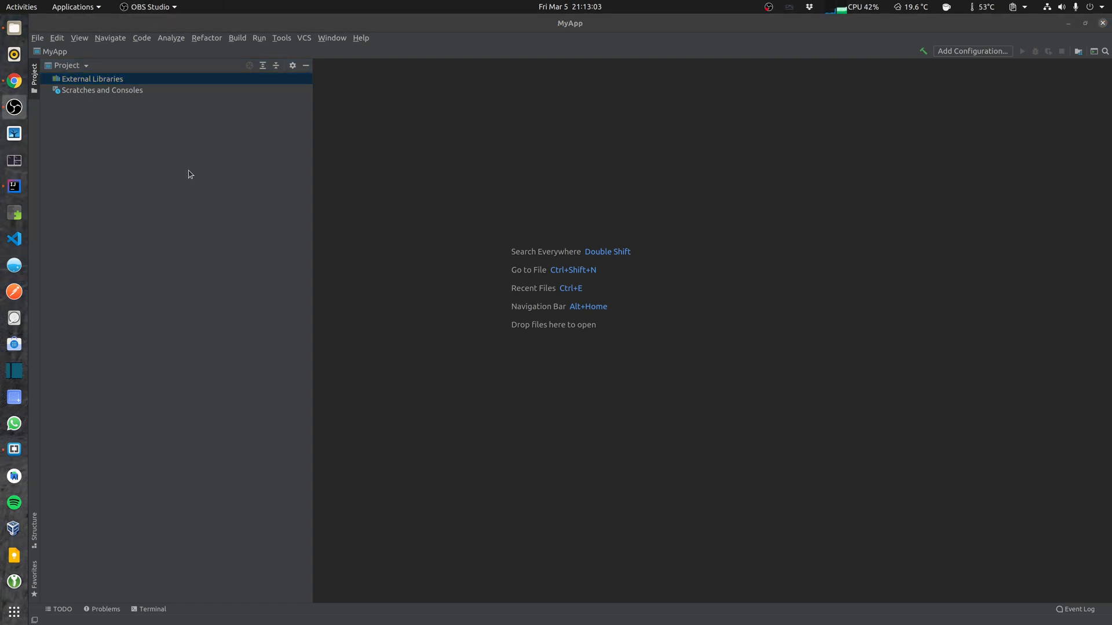
Begin a new Spring Assistant project with the default start.spring.io server and proceed to project properties.
left_click(37, 38)
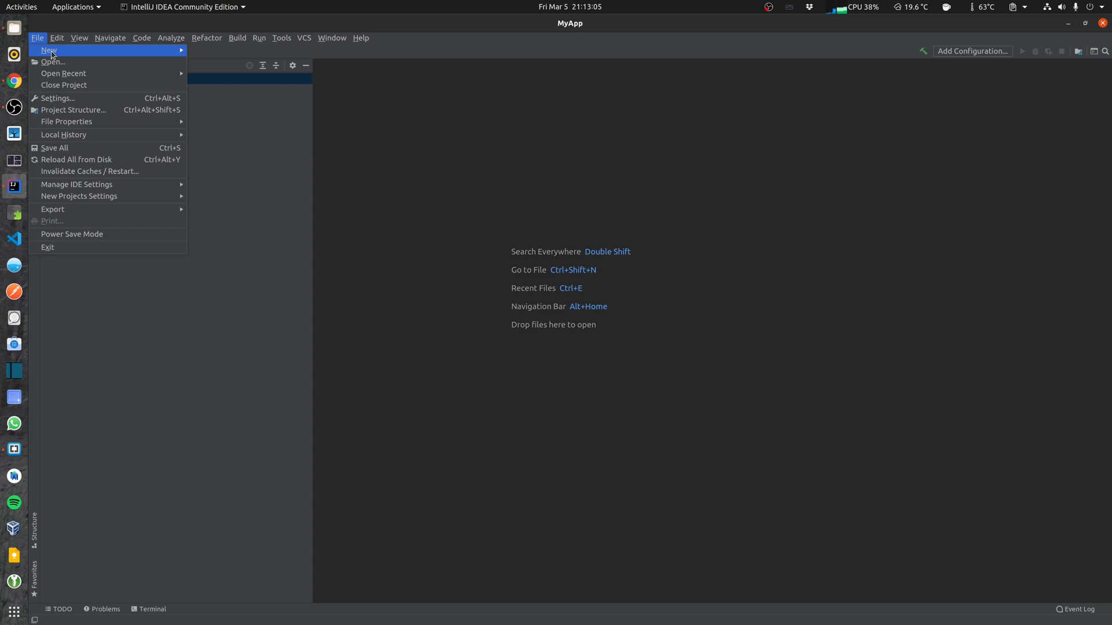
left_click(49, 50)
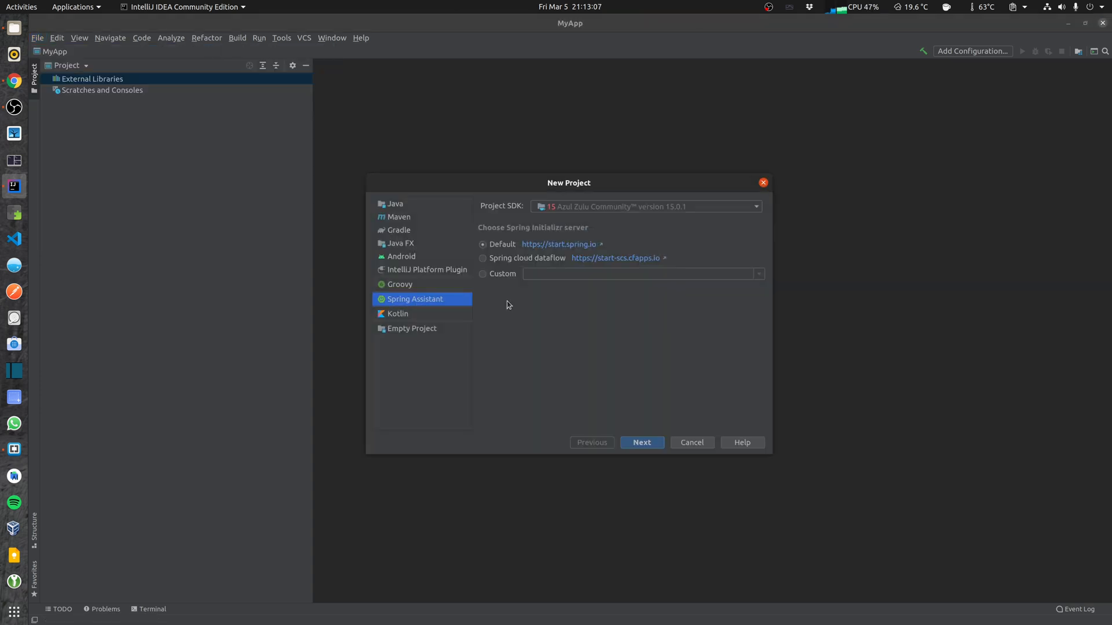
mouse_move(408, 306)
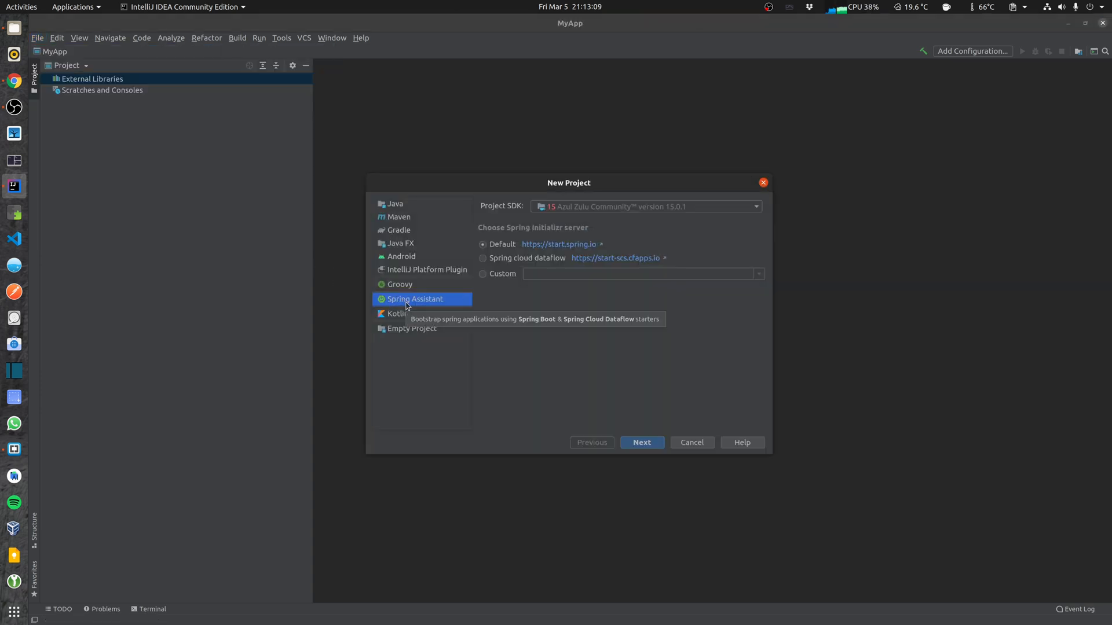
mouse_move(644, 239)
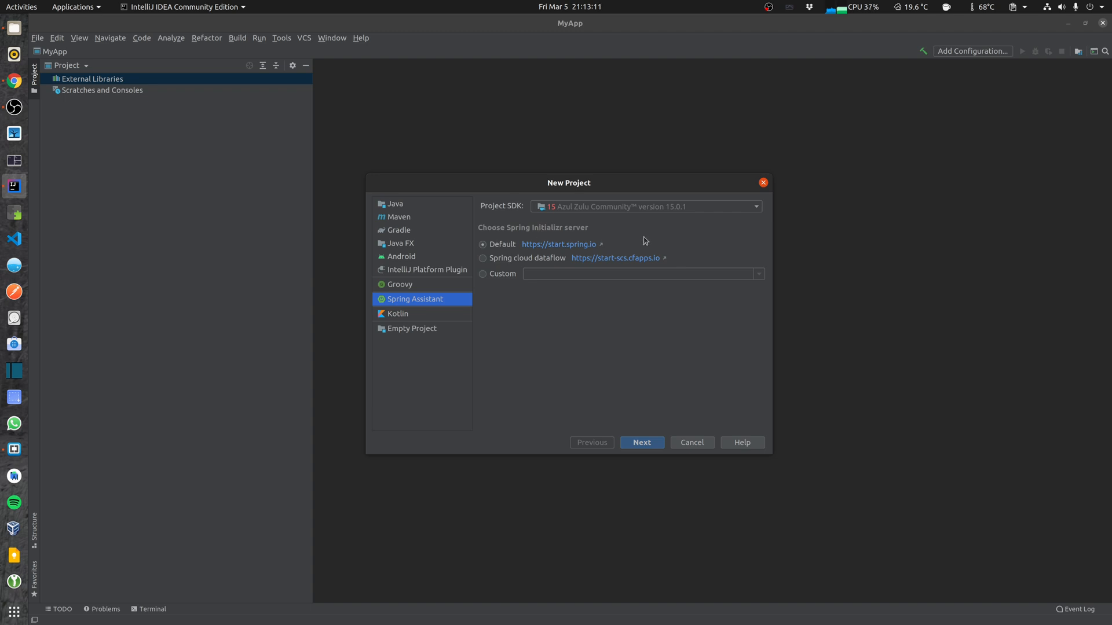
mouse_move(645, 442)
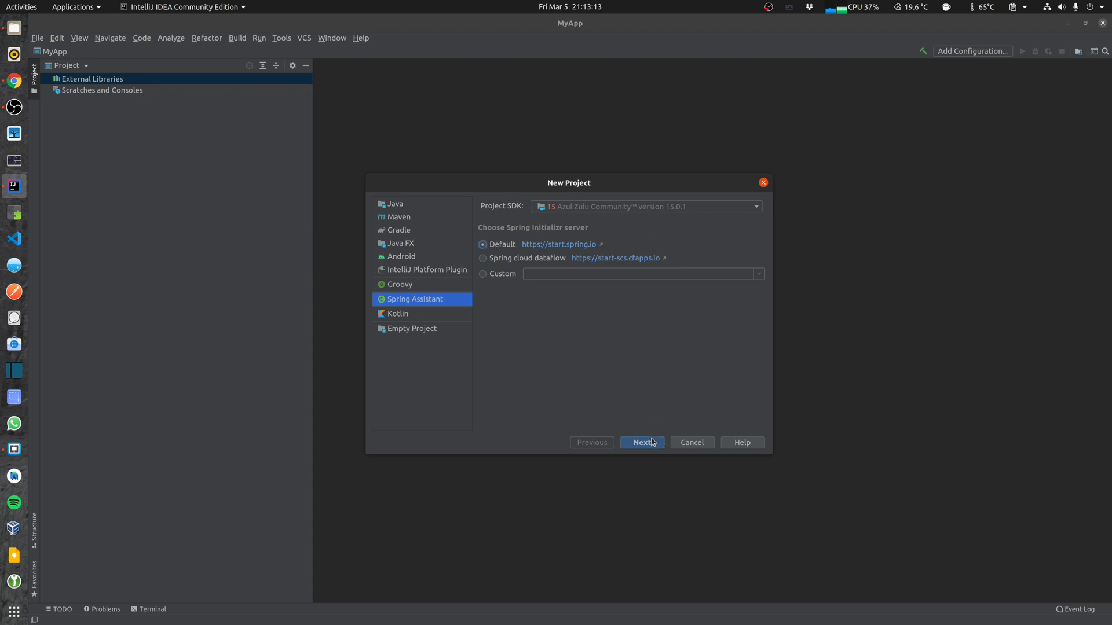
left_click(640, 442)
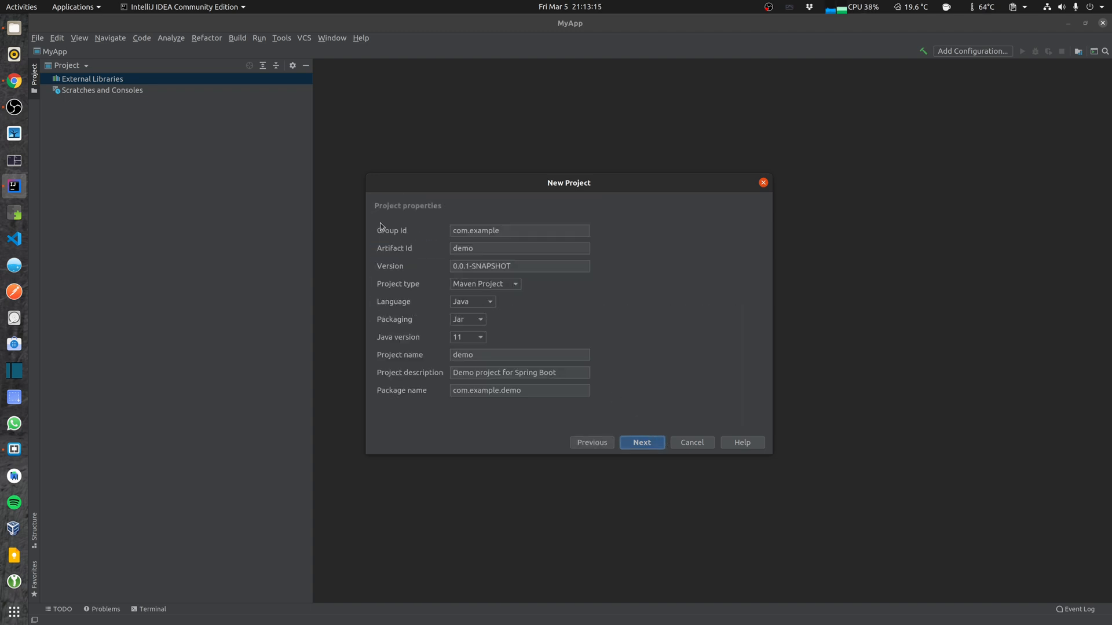
mouse_move(534, 413)
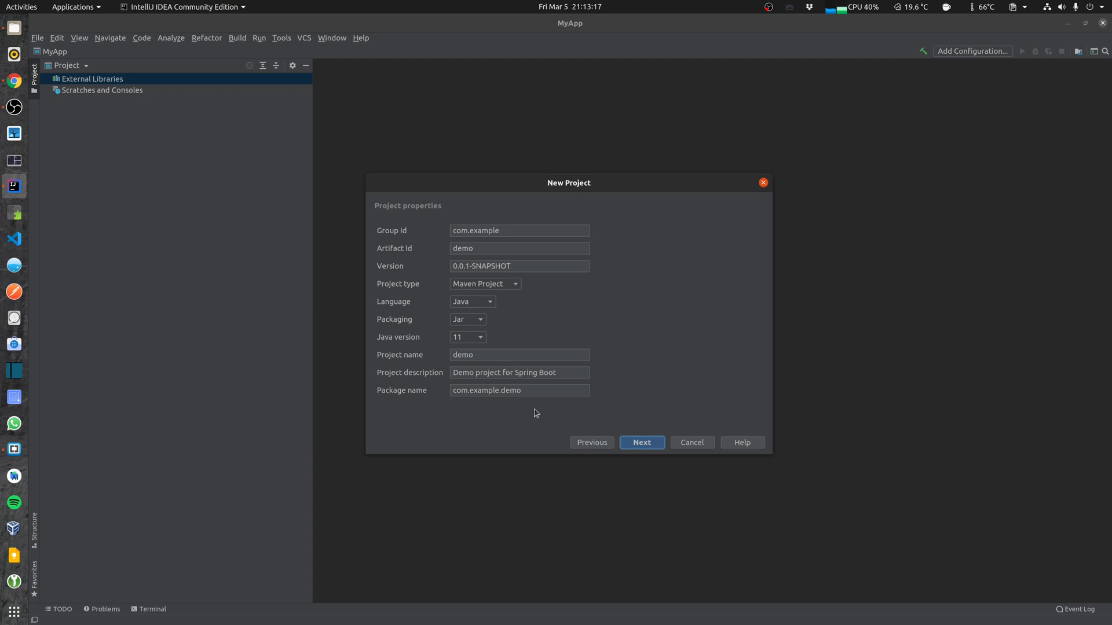
Keep the default properties, tick Spring Web under the Web category, and continue.
left_click(641, 442)
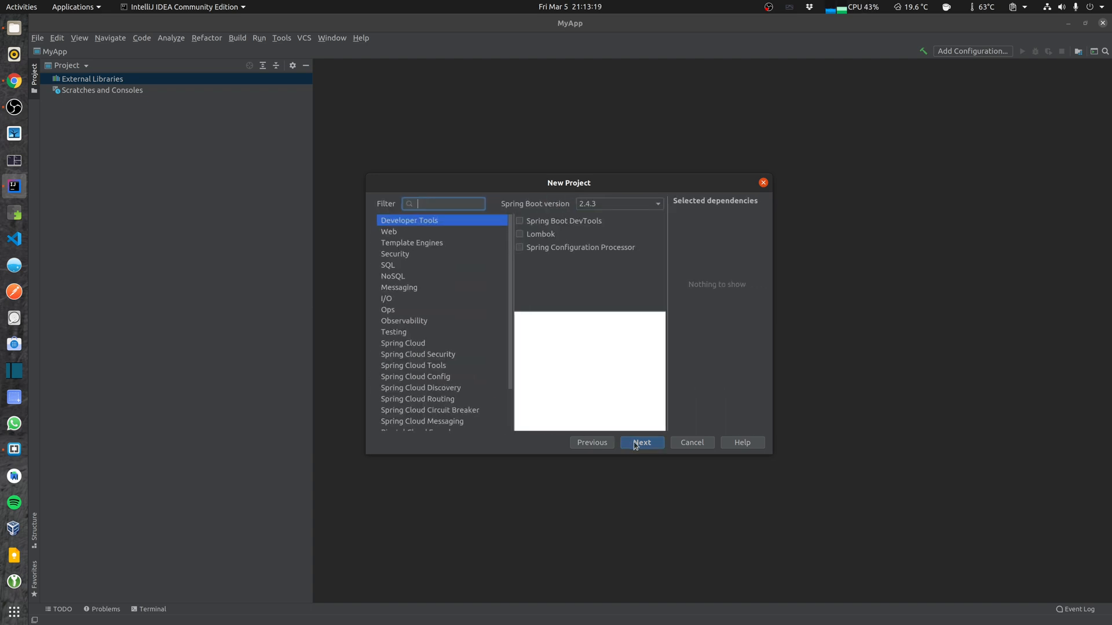
mouse_move(417, 253)
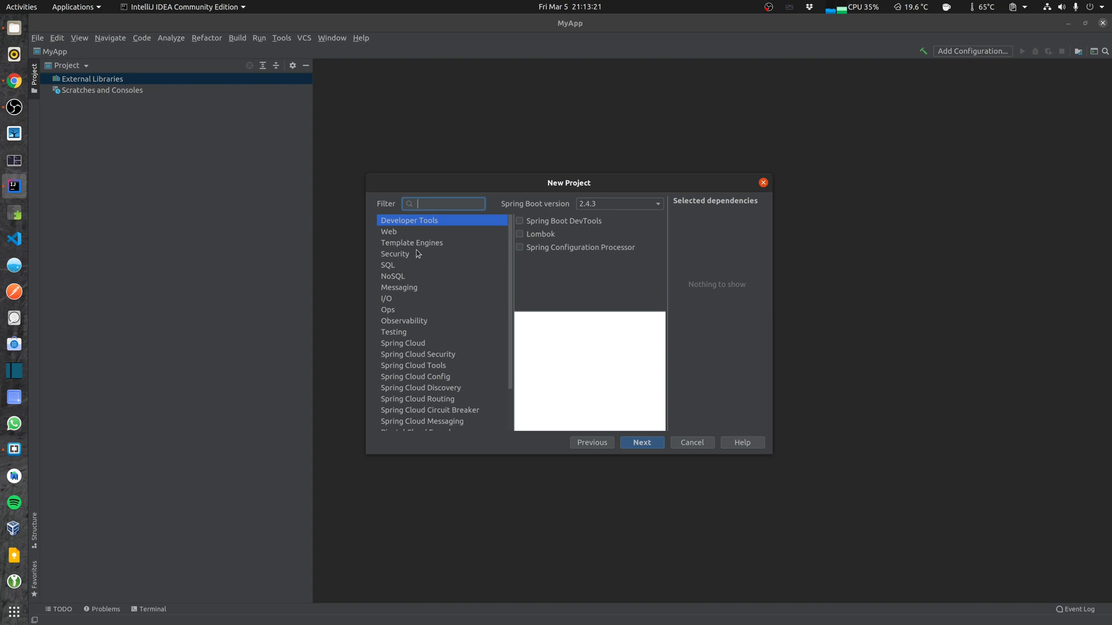
left_click(411, 243)
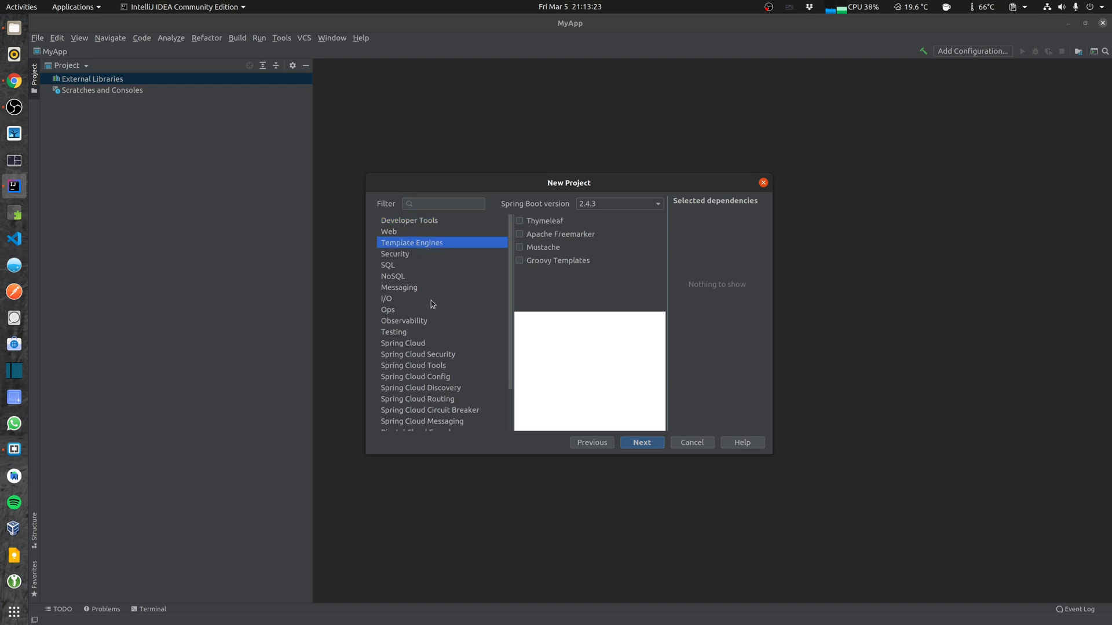
left_click(389, 231)
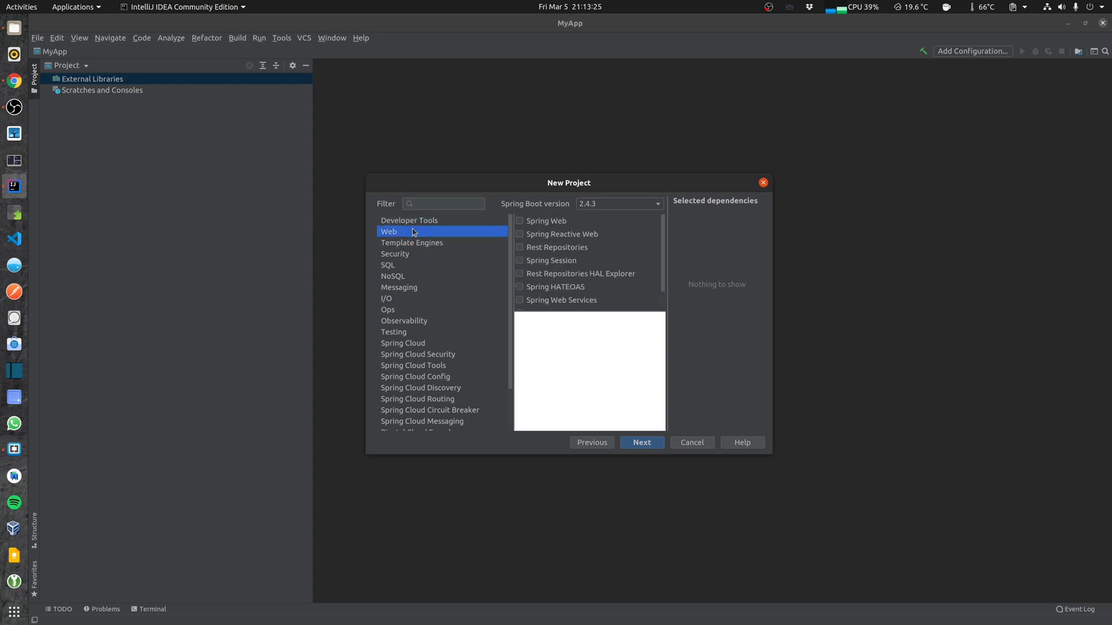
mouse_move(693, 447)
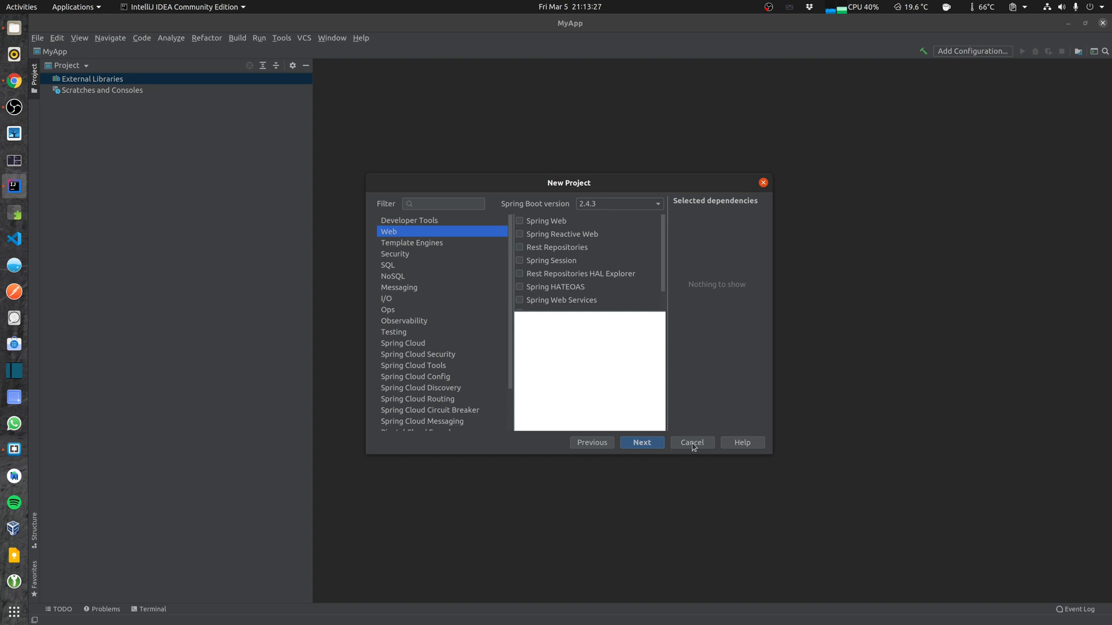
left_click(520, 221)
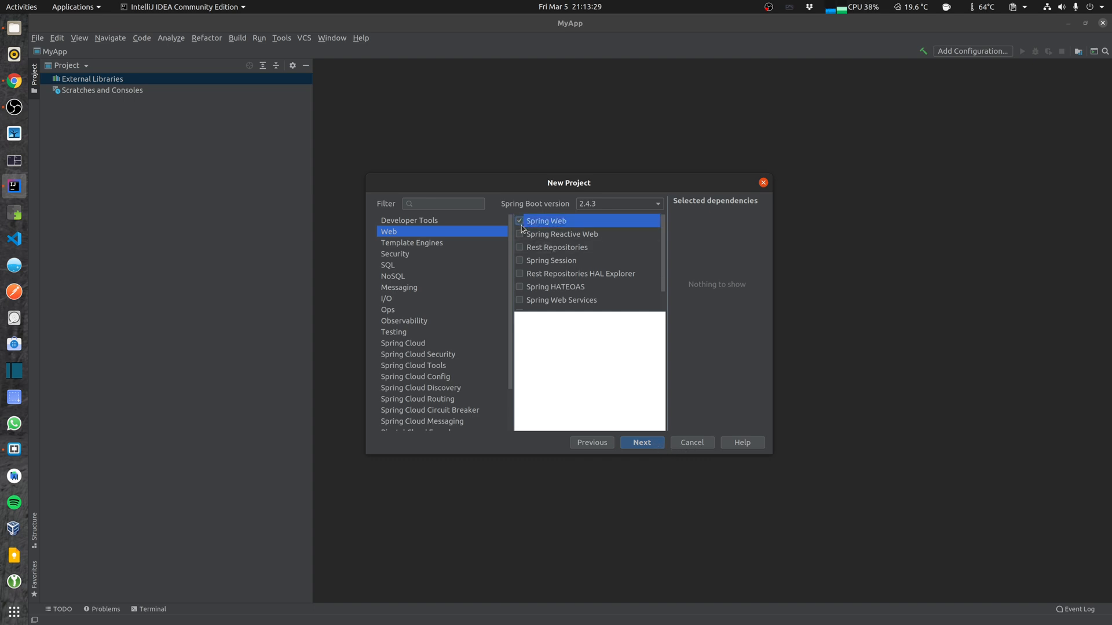
left_click(641, 443)
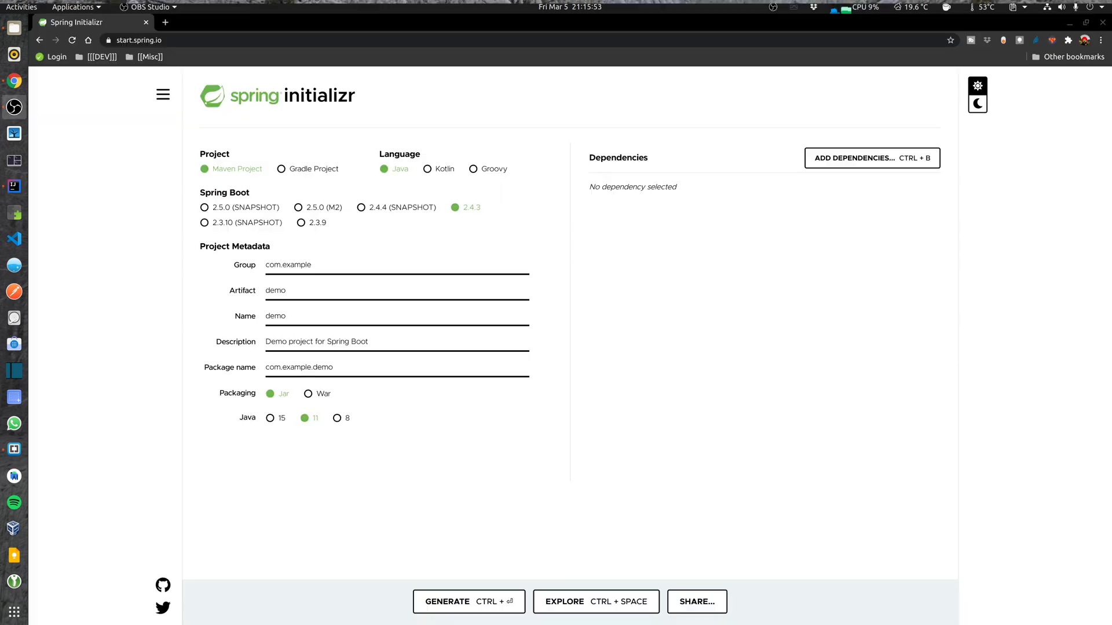
mouse_move(328, 4)
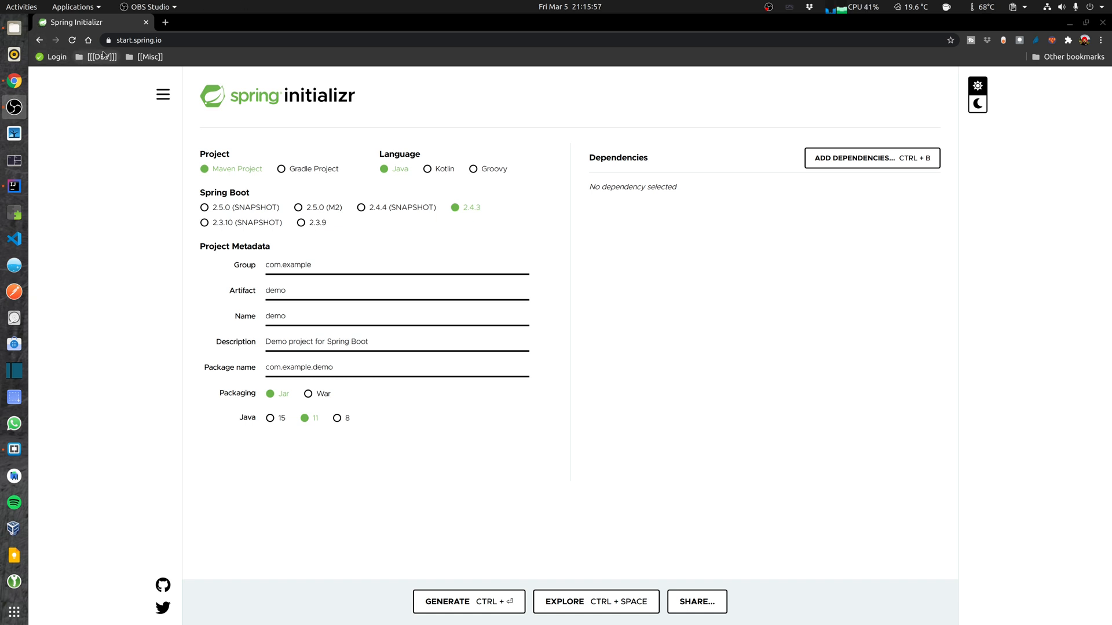
mouse_move(248, 122)
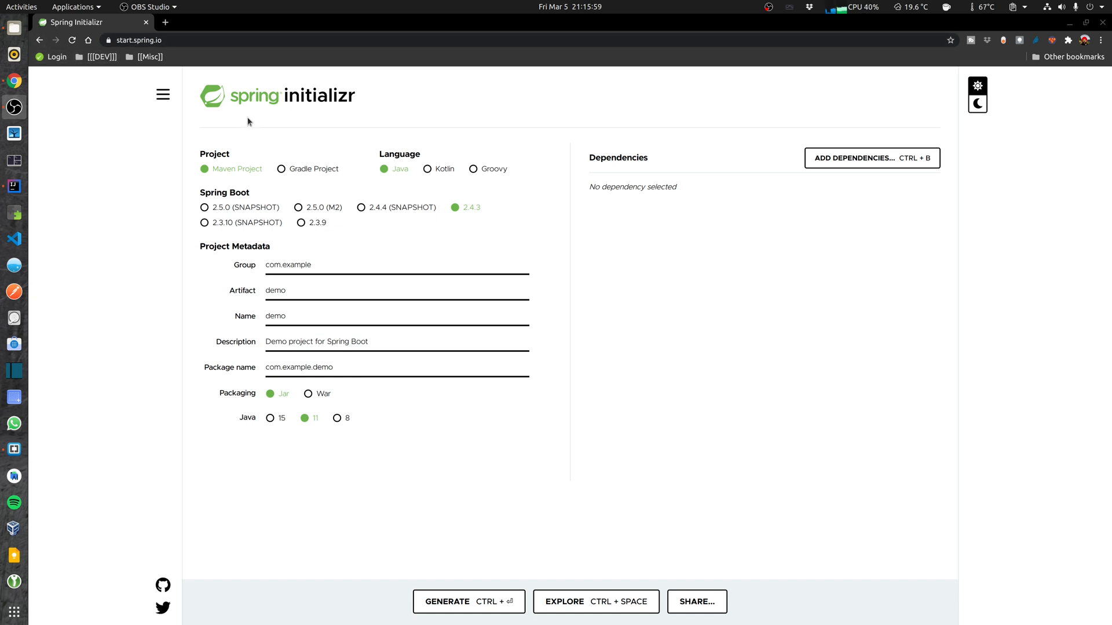
mouse_move(275, 120)
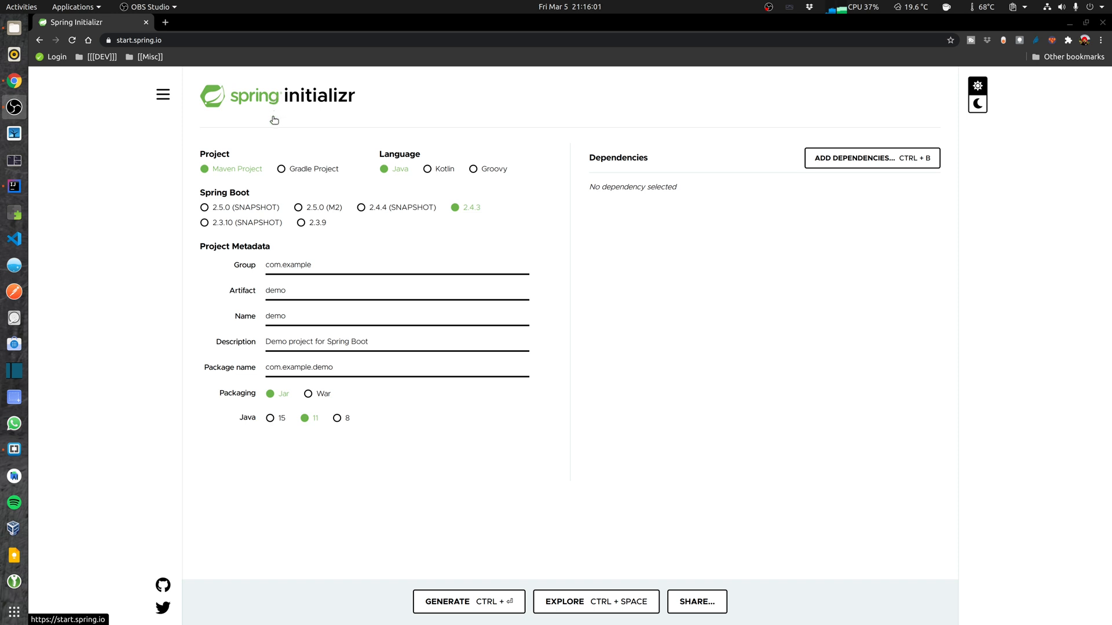
mouse_move(257, 218)
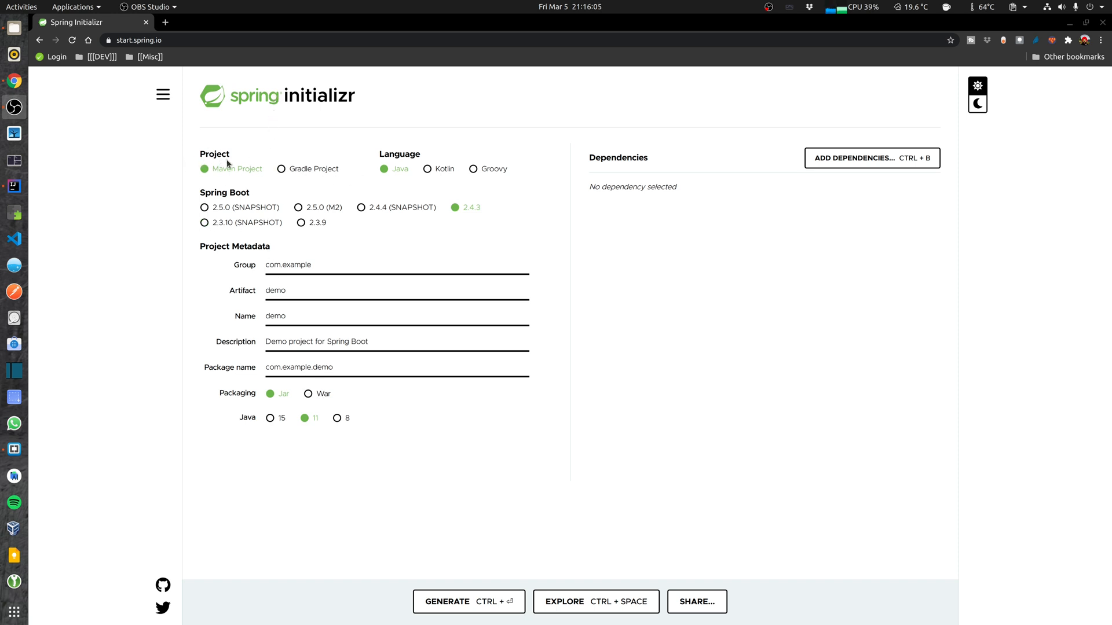
mouse_move(386, 179)
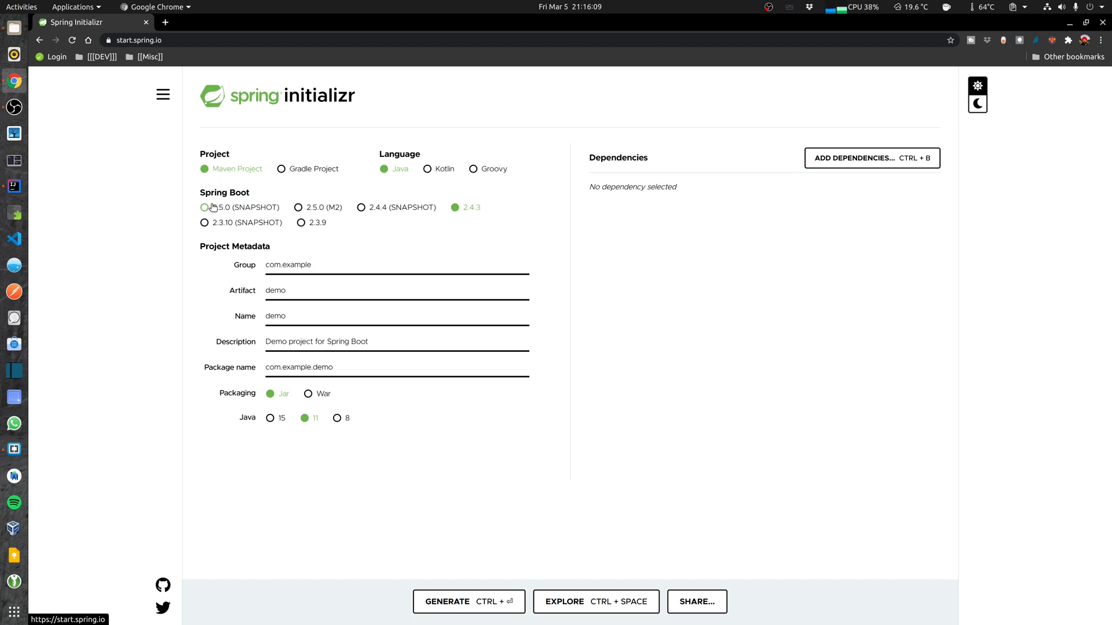
mouse_move(320, 337)
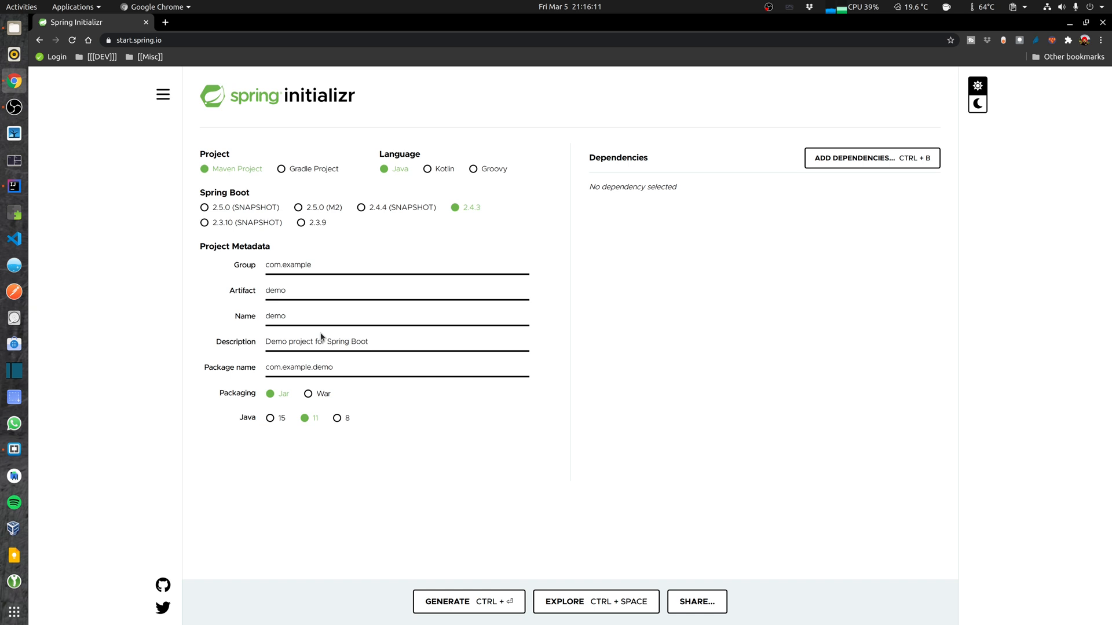
mouse_move(256, 422)
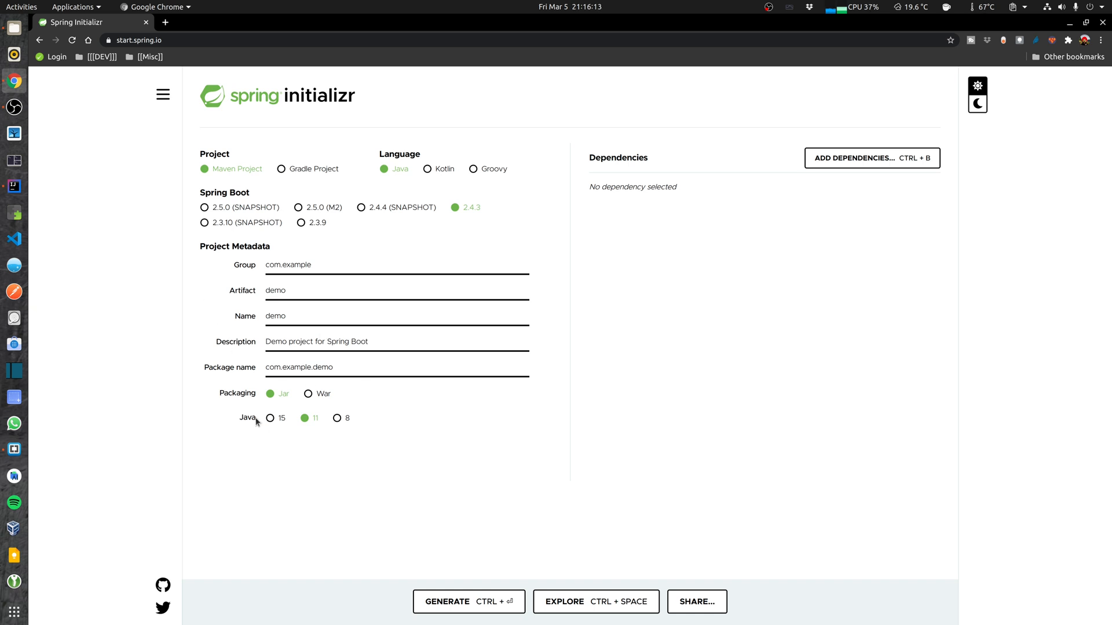
mouse_move(822, 164)
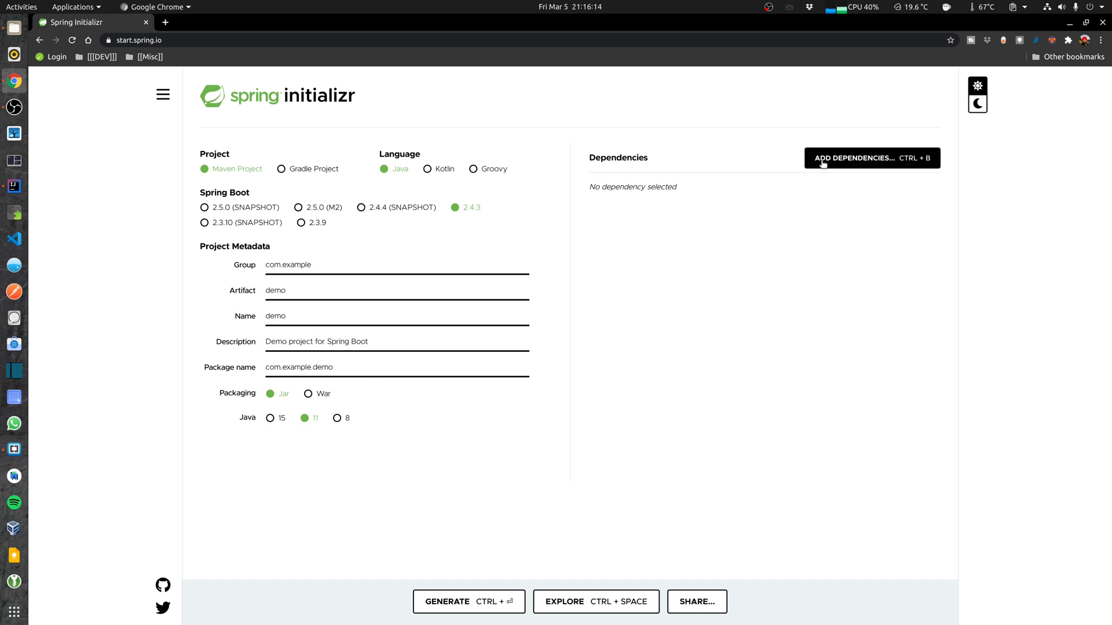
Add Spring Web from the ADD DEPENDENCIES list on start.spring.io.
left_click(871, 158)
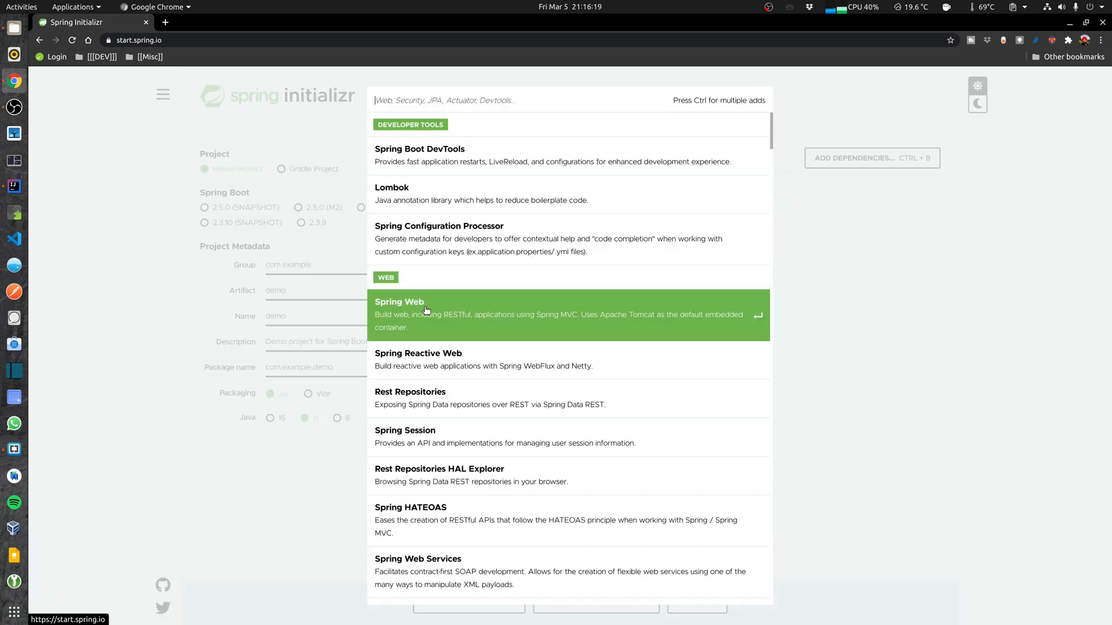
left_click(426, 314)
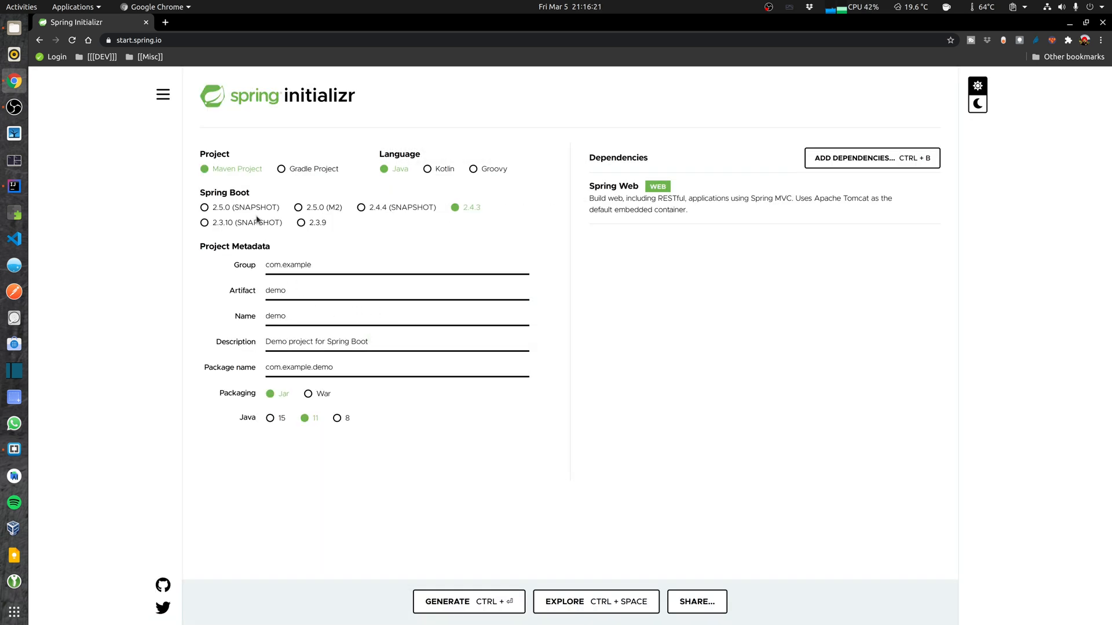
mouse_move(190, 447)
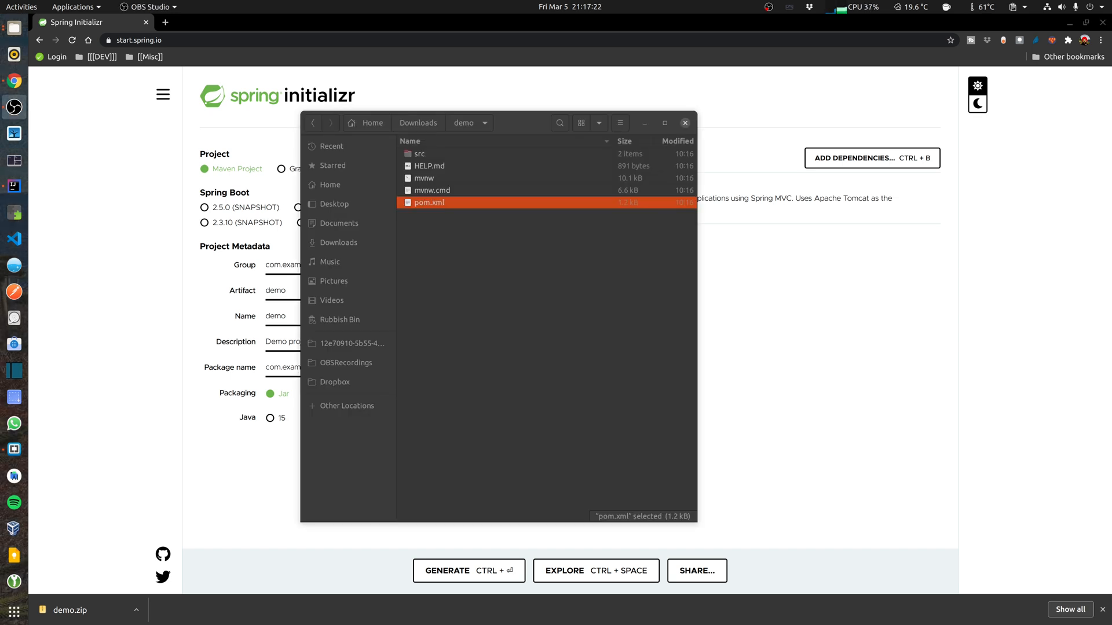
mouse_move(517, 205)
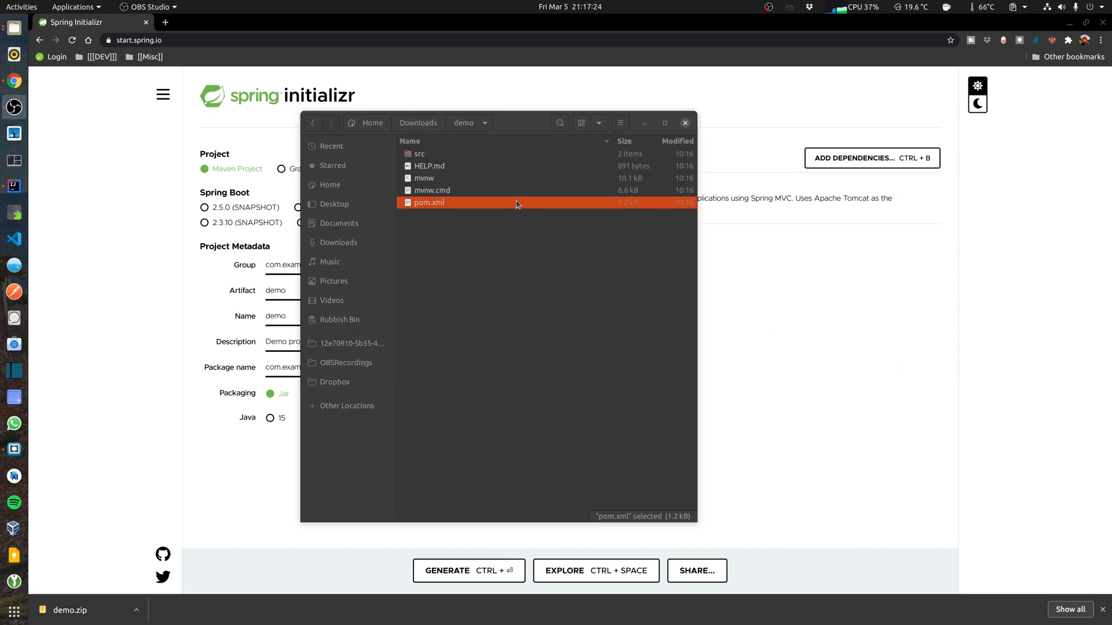